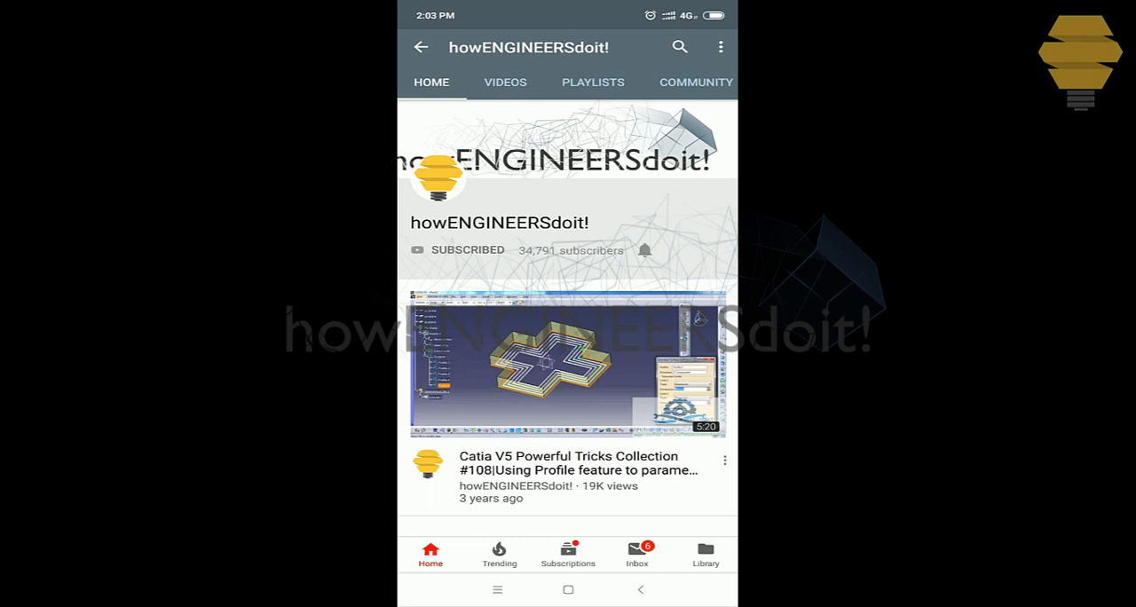
Step: Pull the flange, hem, tear drop and user flange tools out of the Walls drop-down as a docked toolbar
left_click(644, 249)
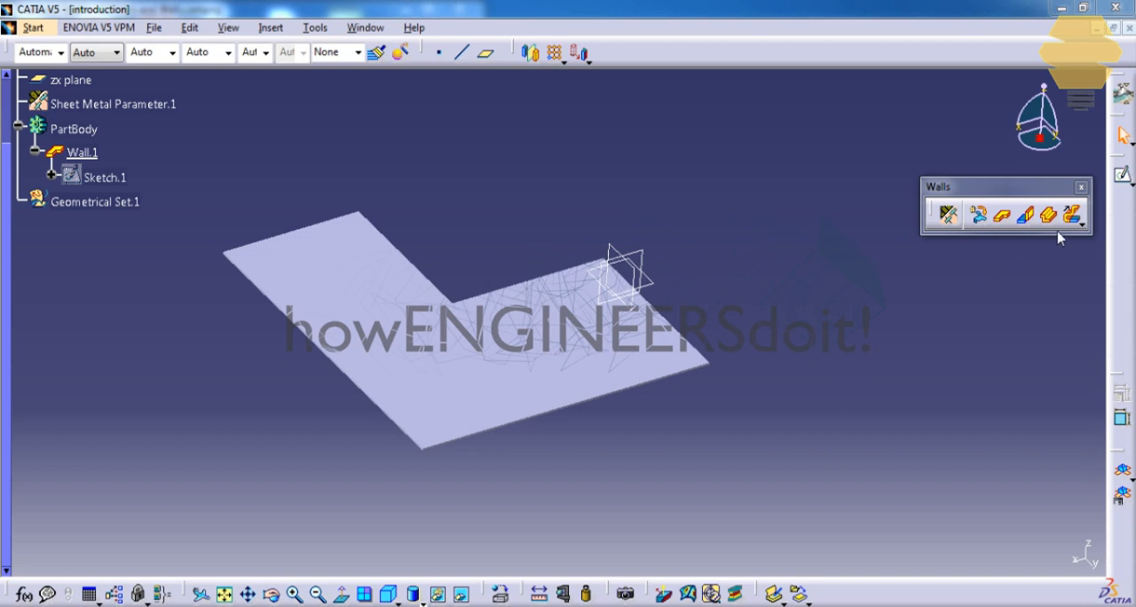
mouse_move(1074, 215)
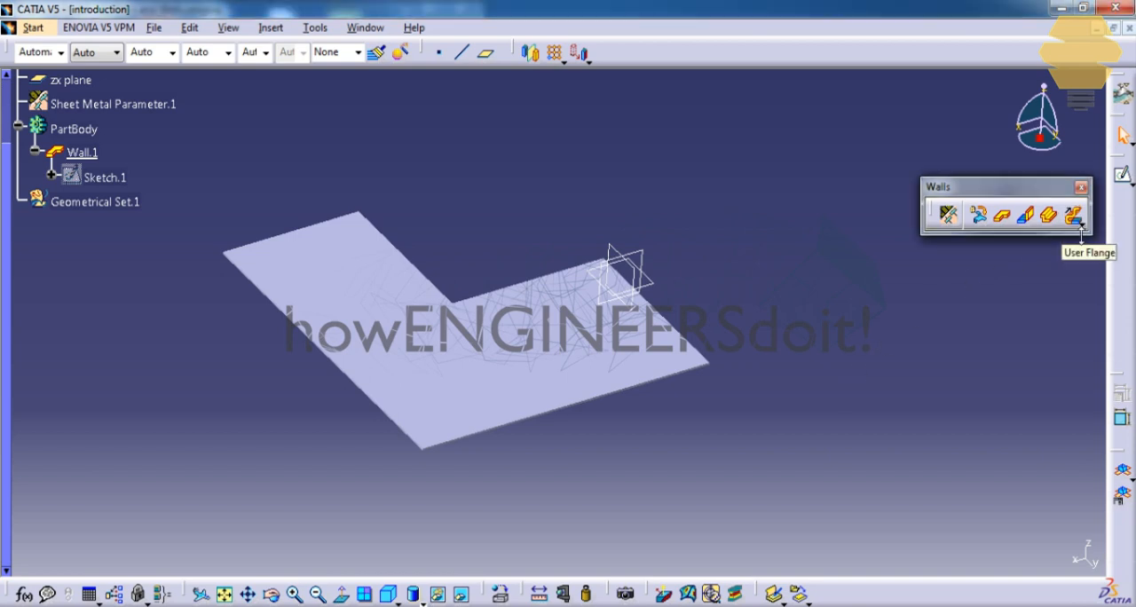
left_click(1073, 215)
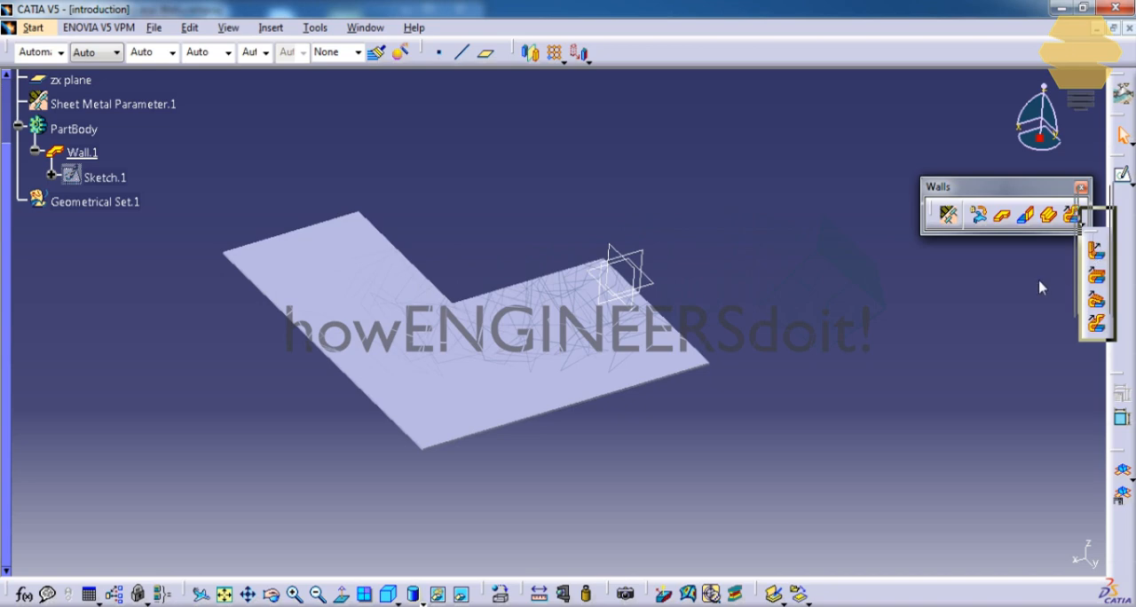
left_click(1070, 213)
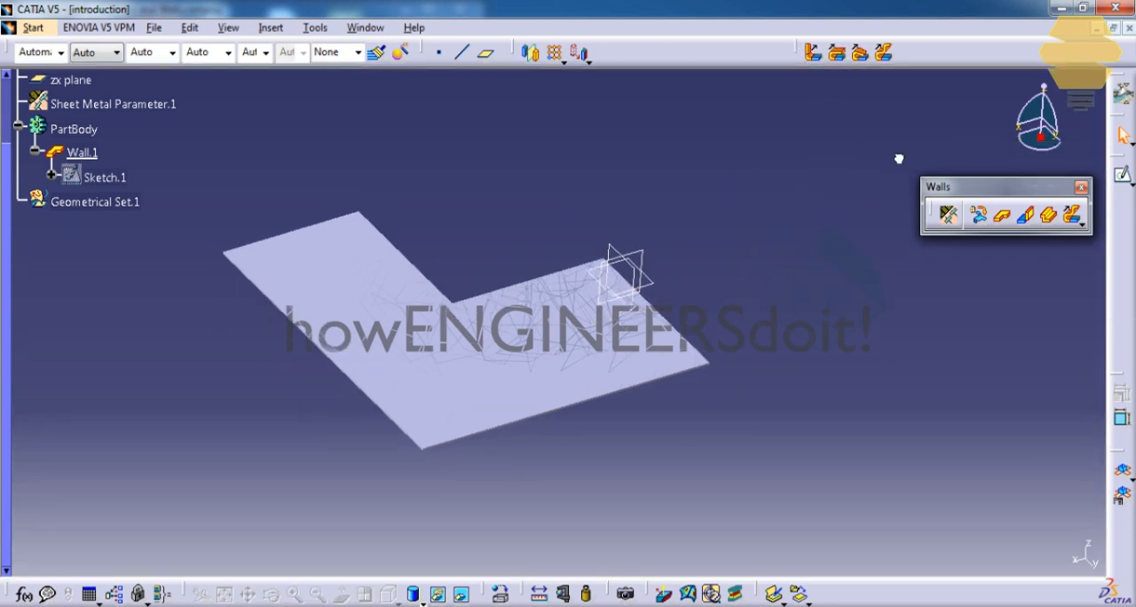
mouse_move(790, 180)
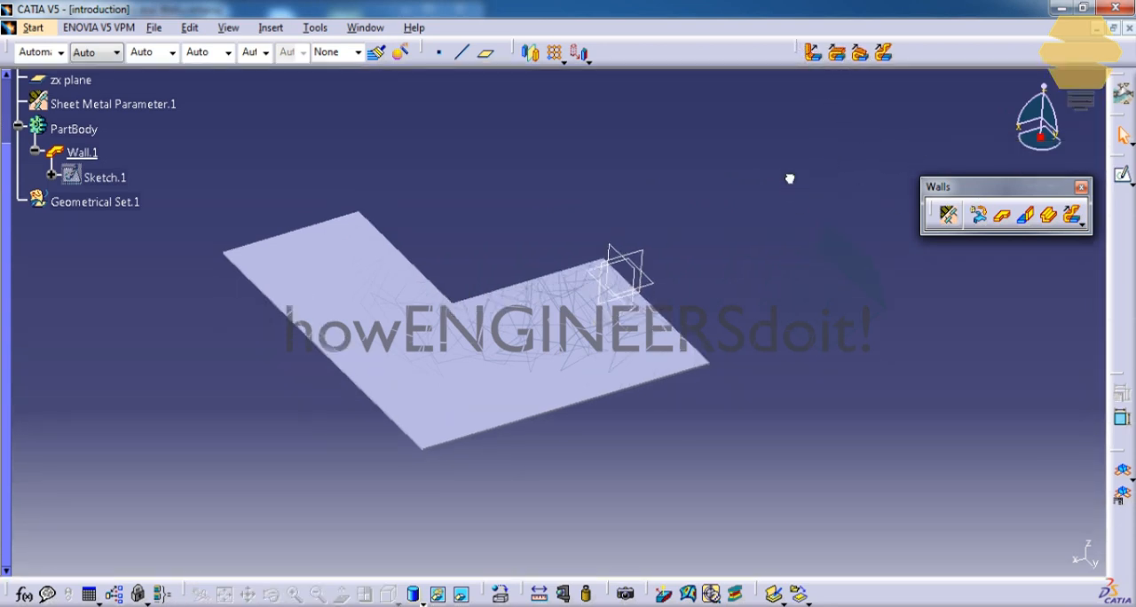
mouse_move(814, 52)
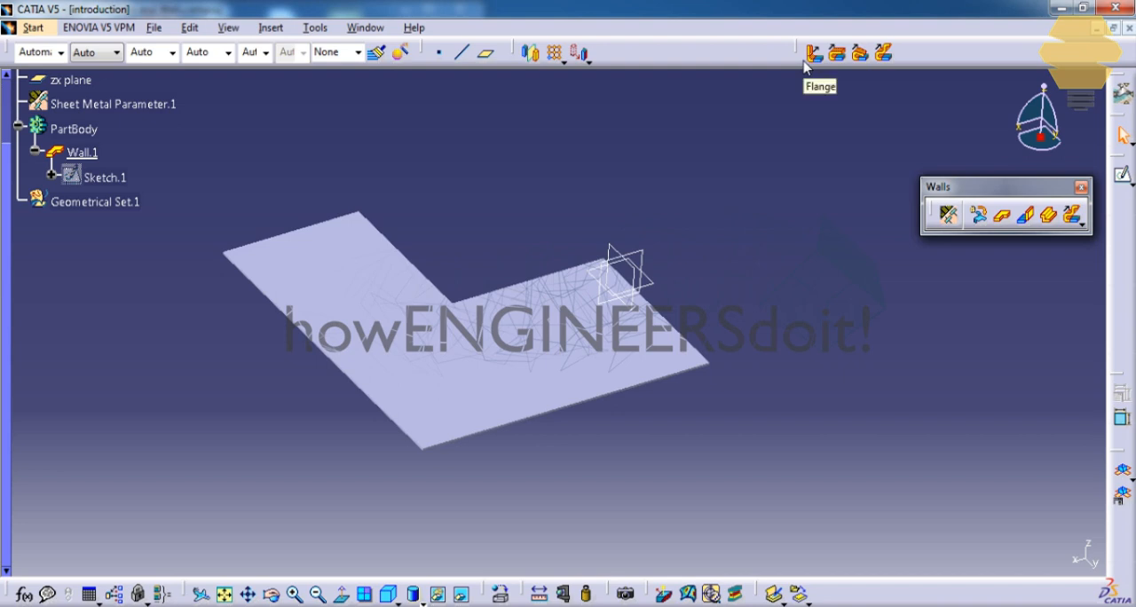
Step: Start a flange on a wall edge with a 90° angle and 6 mm bend radius
left_click(814, 52)
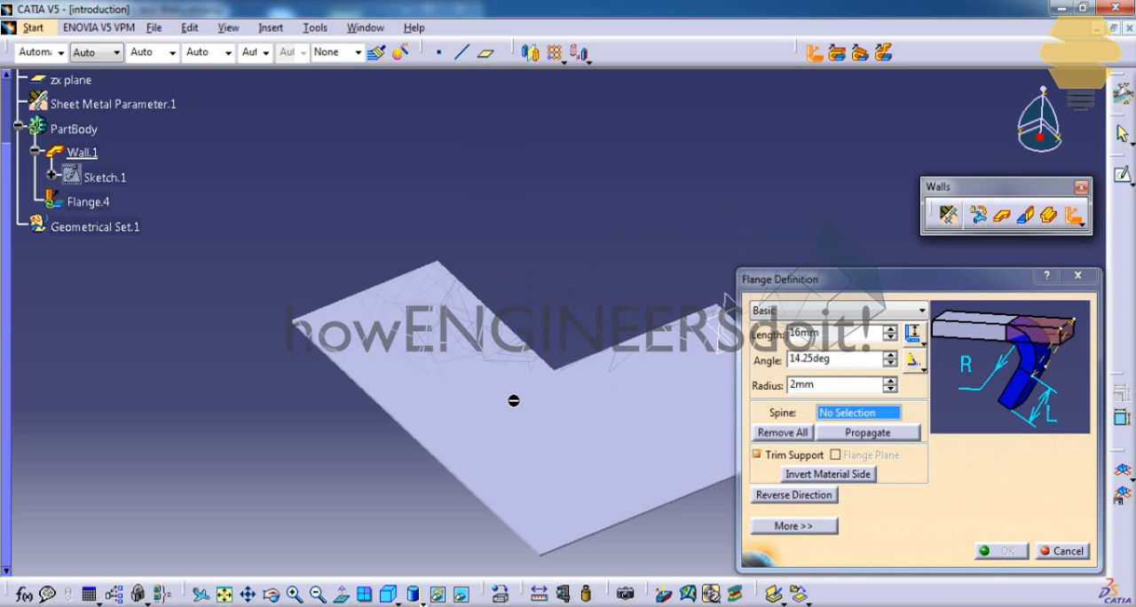
mouse_move(362, 275)
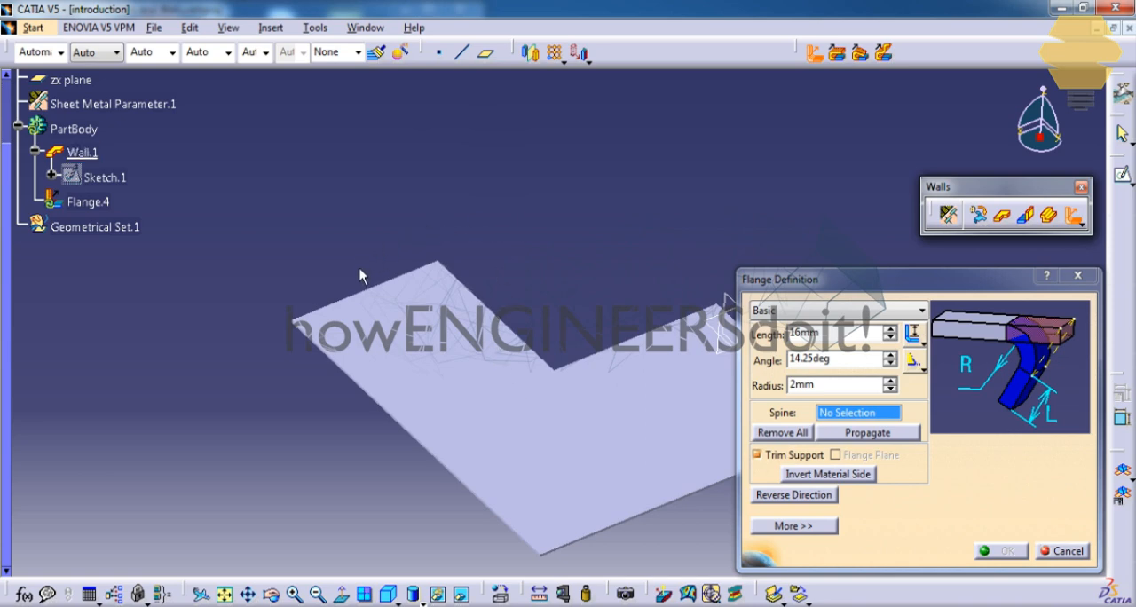
mouse_move(388, 290)
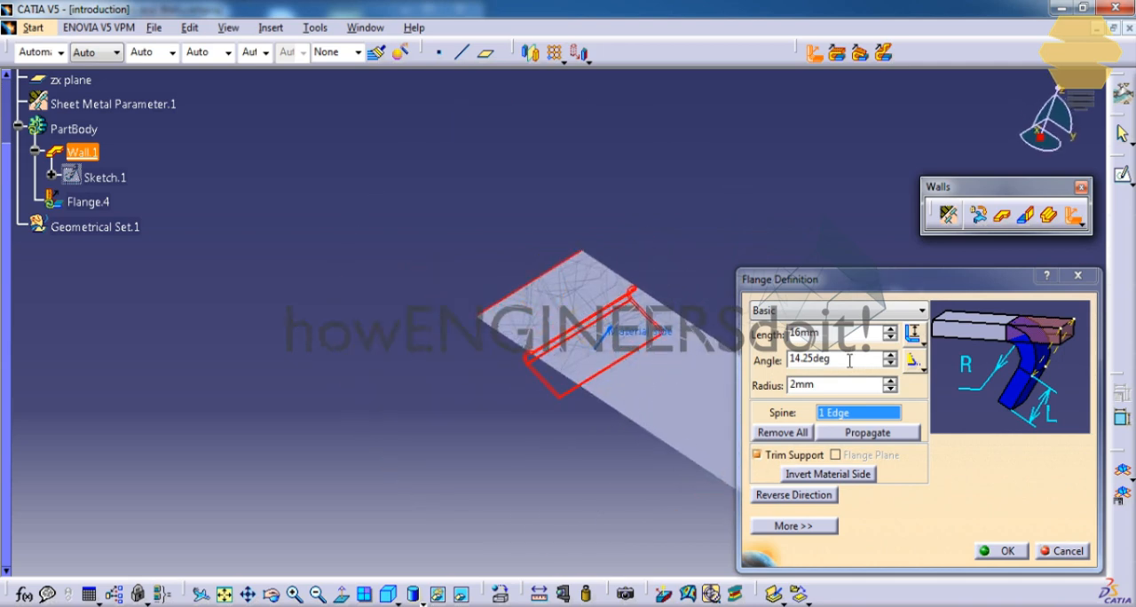
triple_click(839, 359)
type("90")
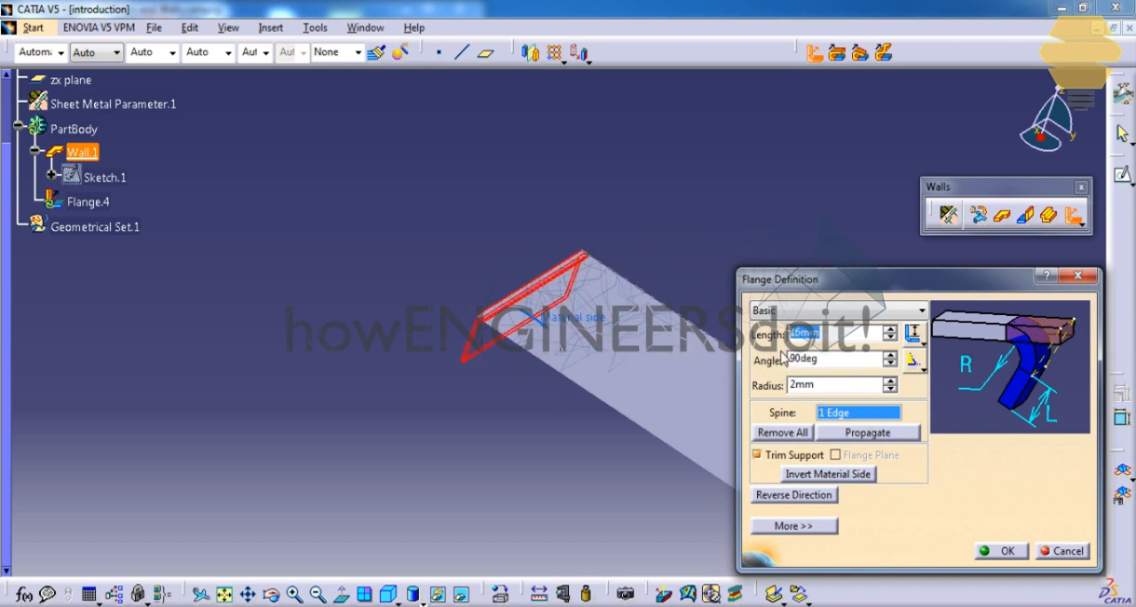
triple_click(834, 384)
type("6")
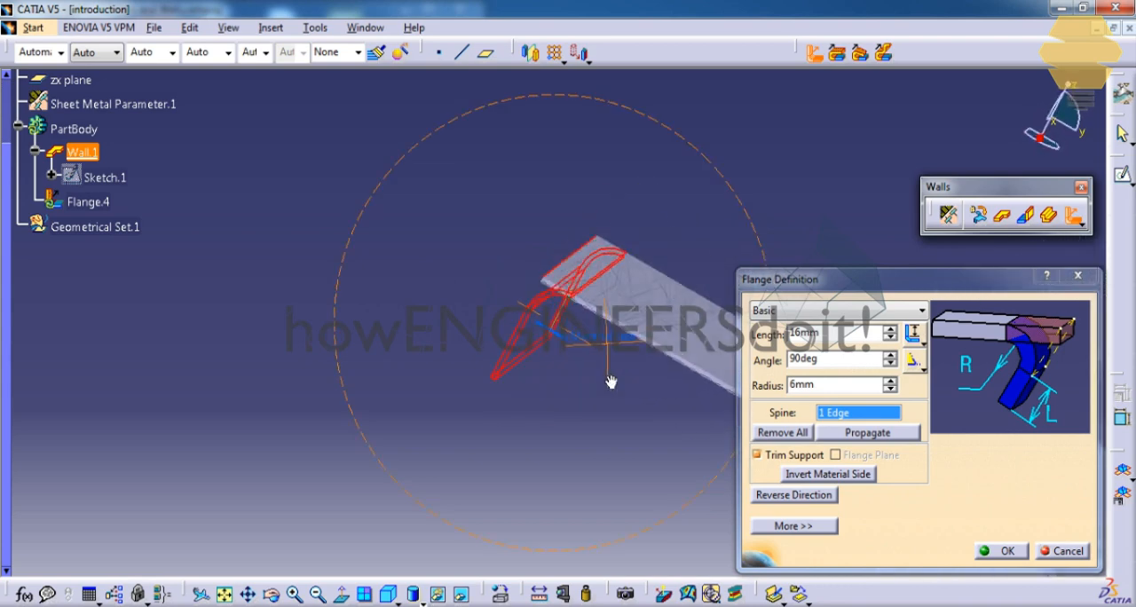
Step: Flip the flange's material side and toggle Trim Support off and back on
left_click(827, 473)
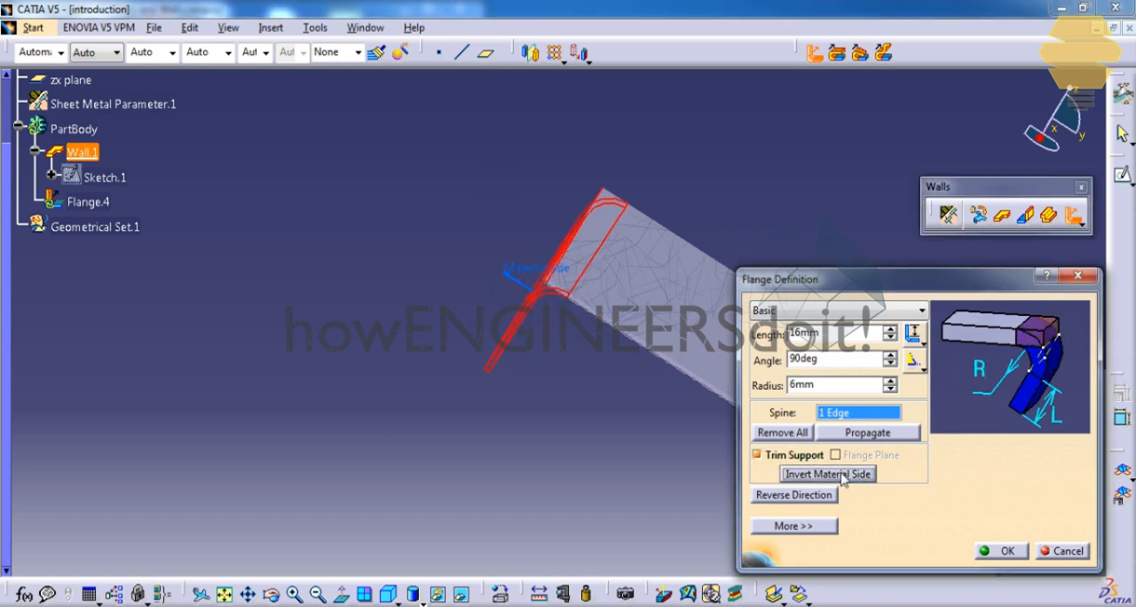
mouse_move(794, 473)
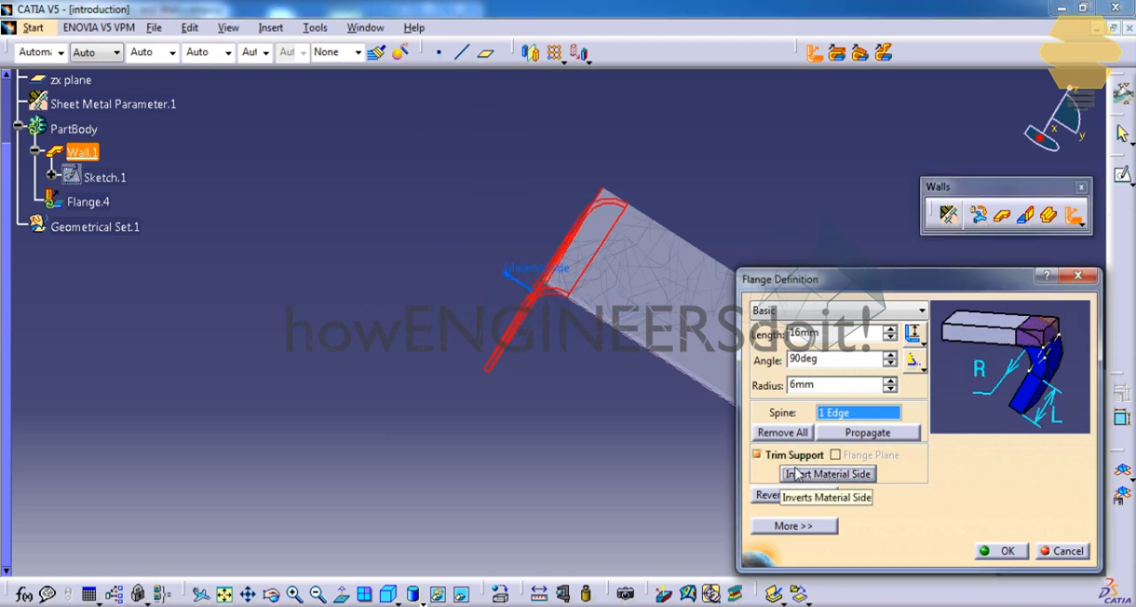
left_click(756, 454)
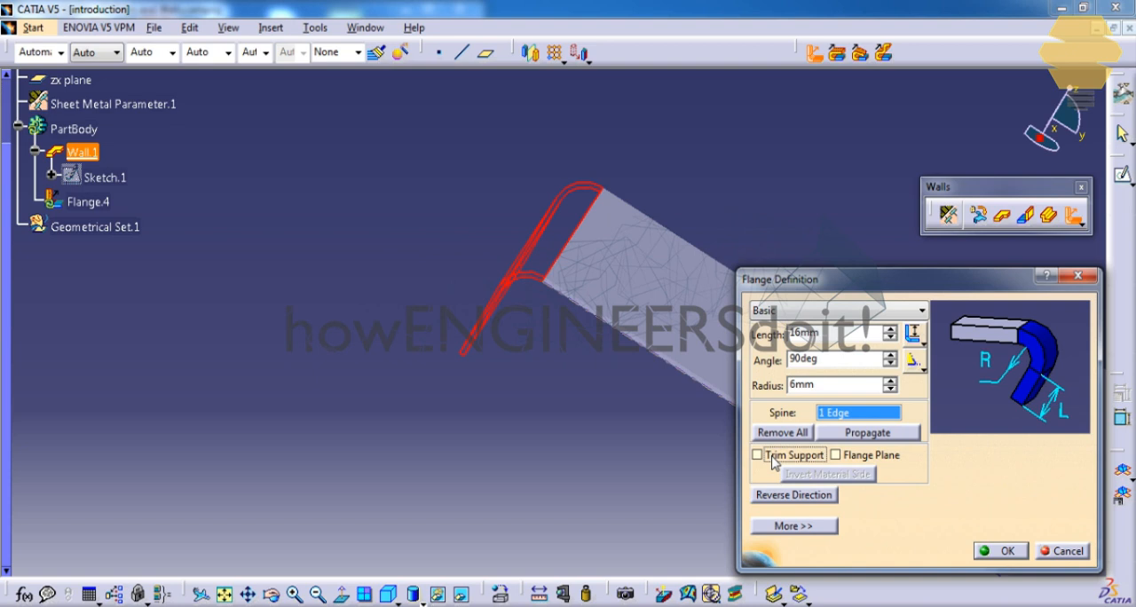
mouse_move(581, 293)
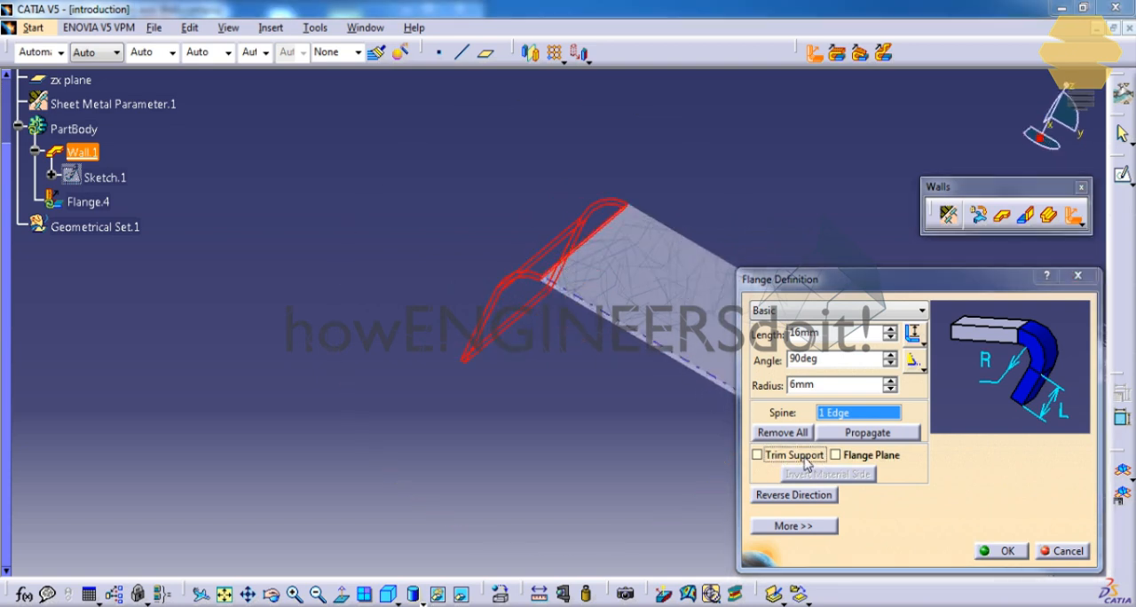
left_click(757, 455)
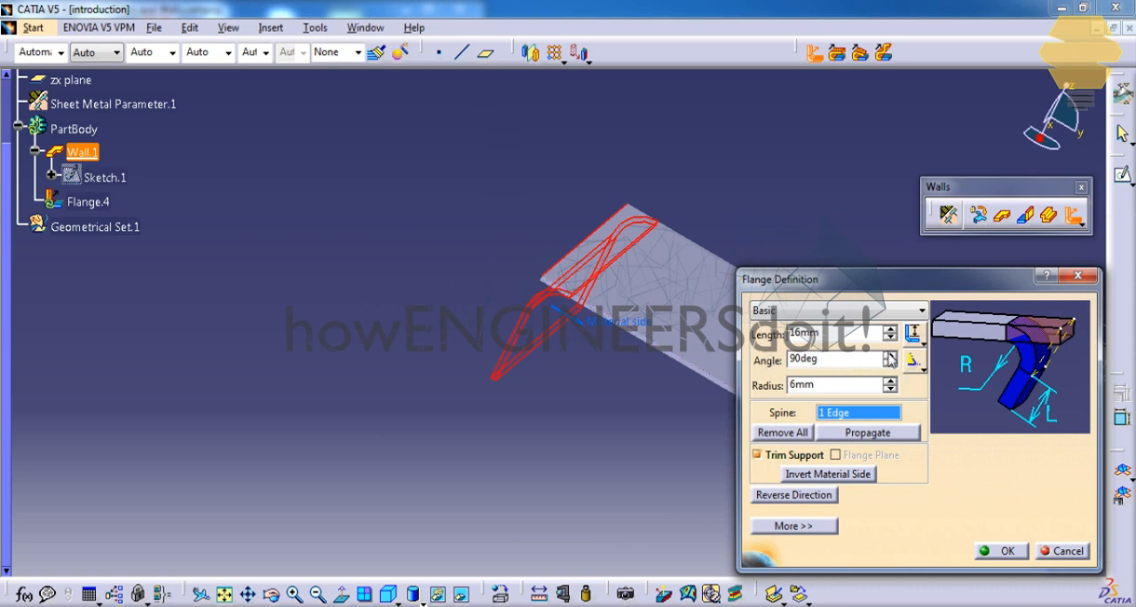
Step: Raise the flange angle to 115° and create the flange
left_click(890, 354)
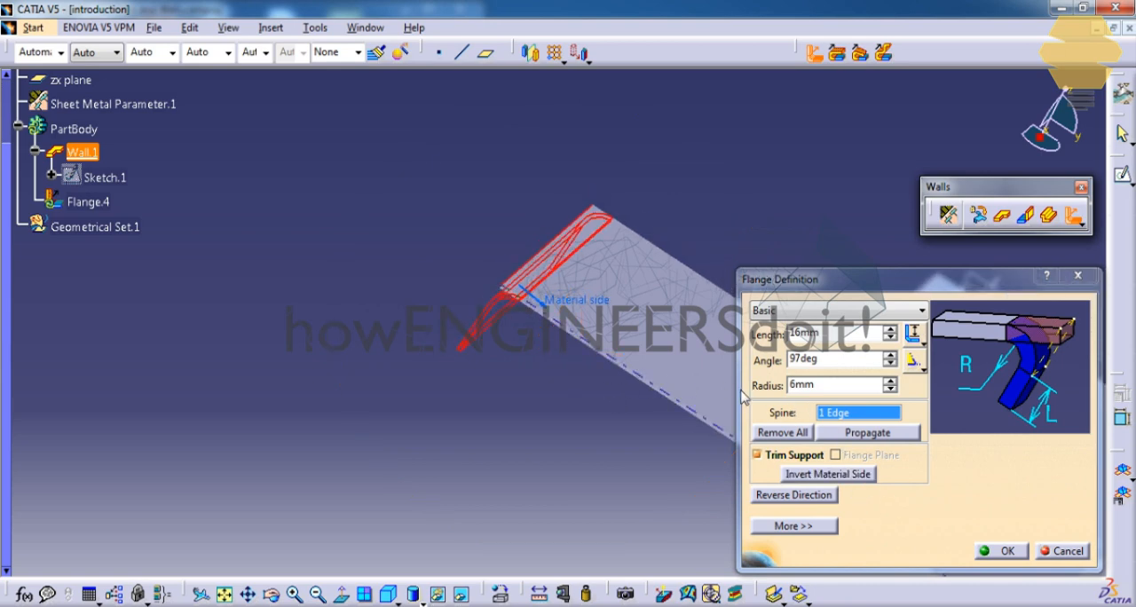
mouse_move(772, 297)
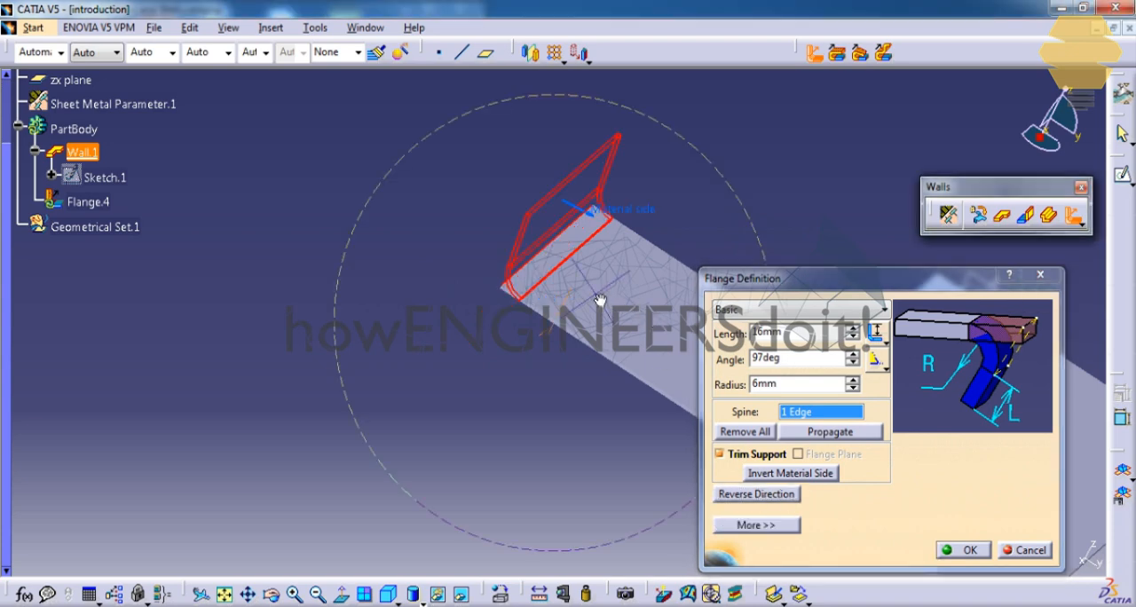
left_click(851, 353)
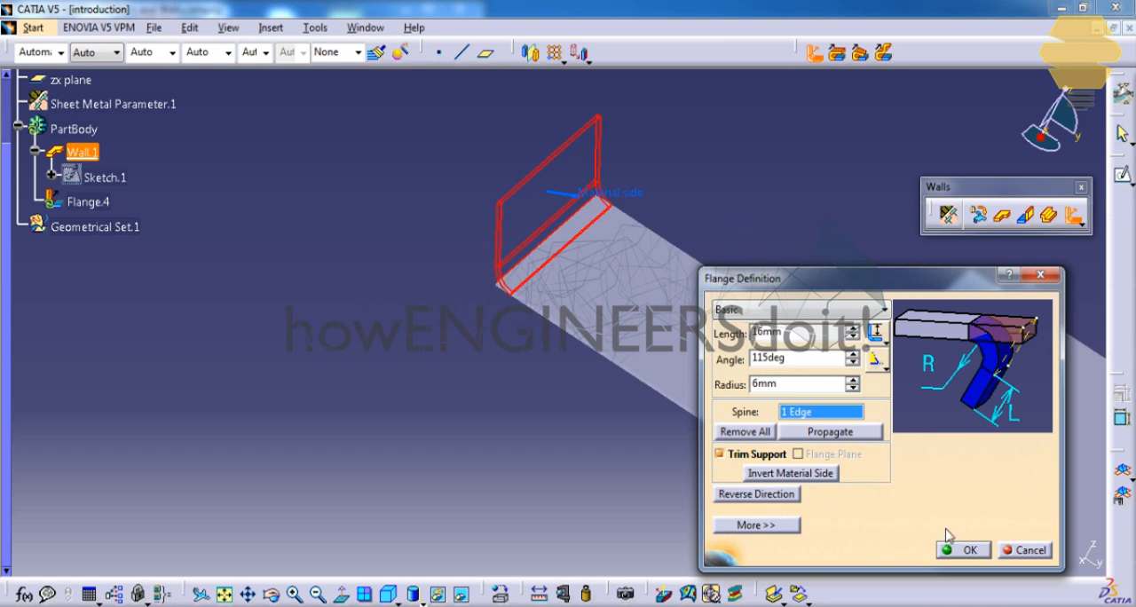
left_click(963, 550)
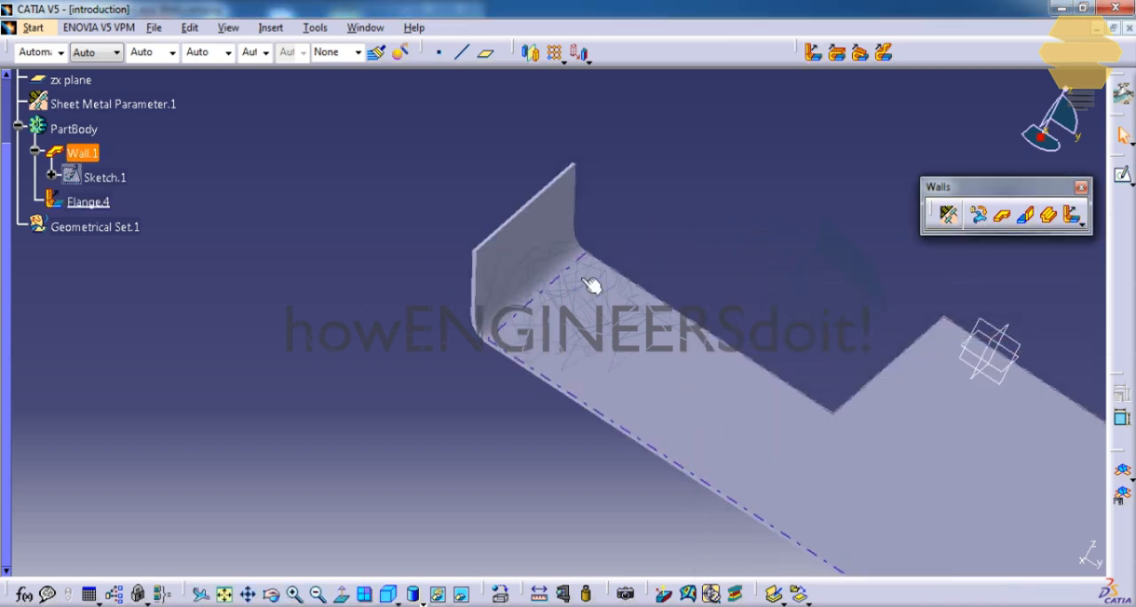
left_click(88, 202)
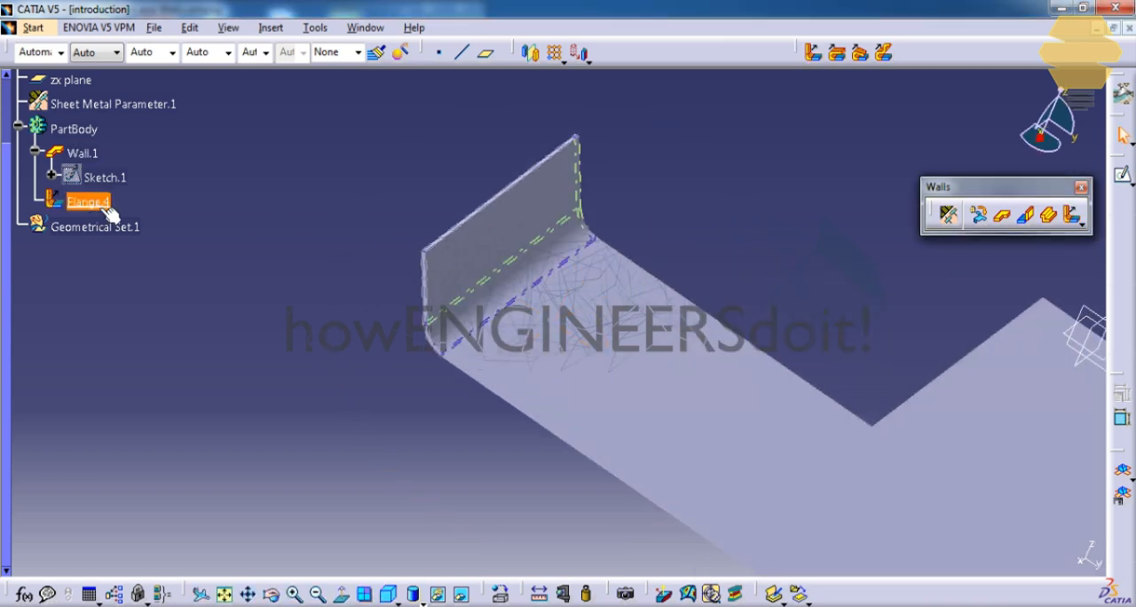
double_click(88, 201)
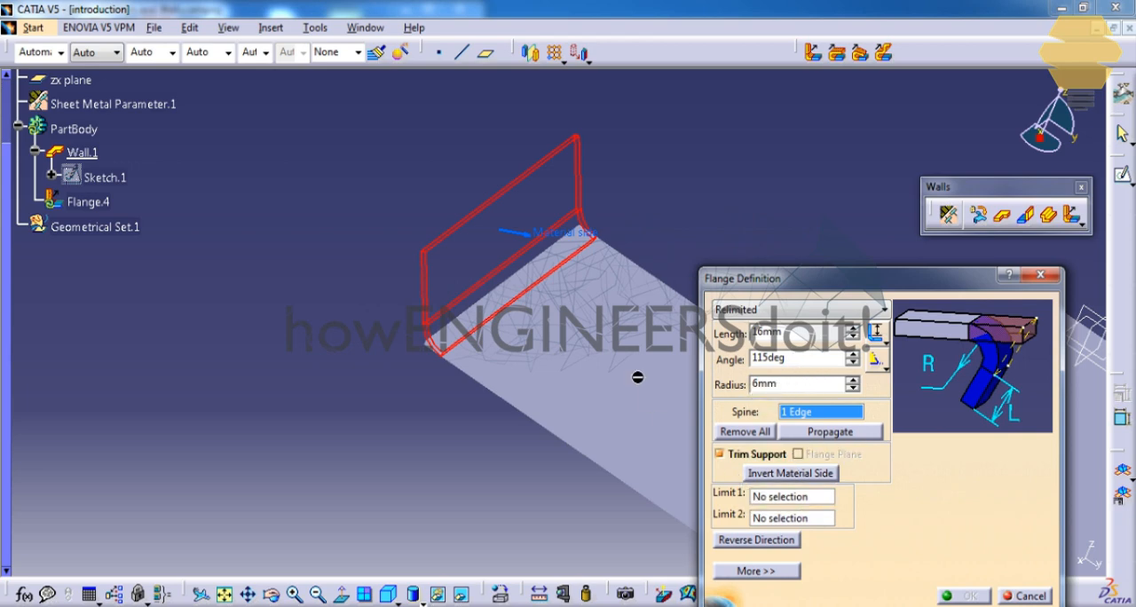
mouse_move(721, 417)
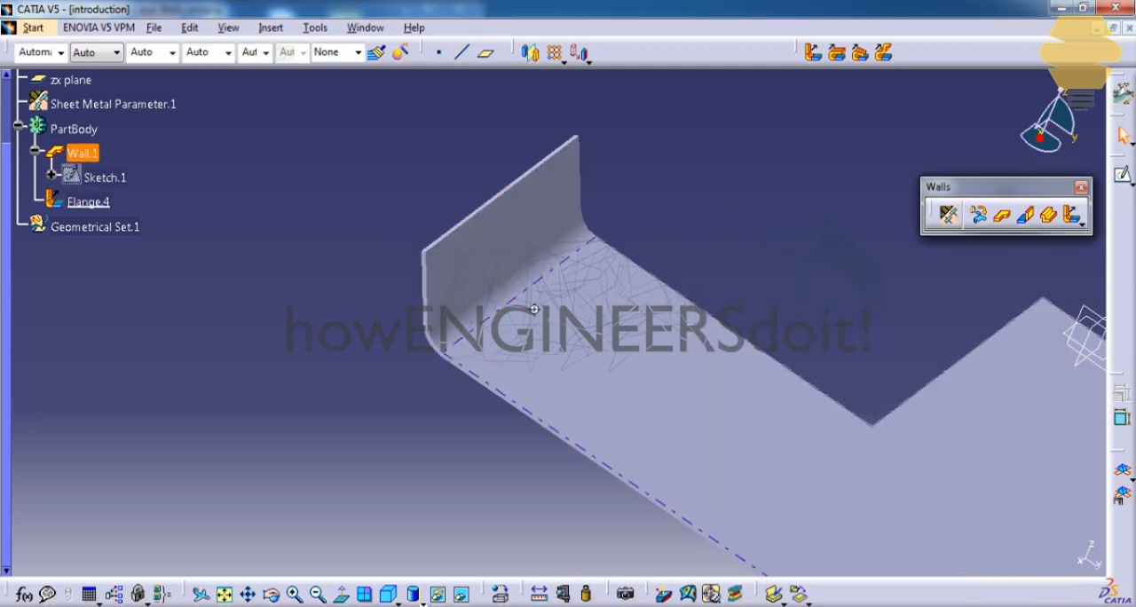
left_click(88, 202)
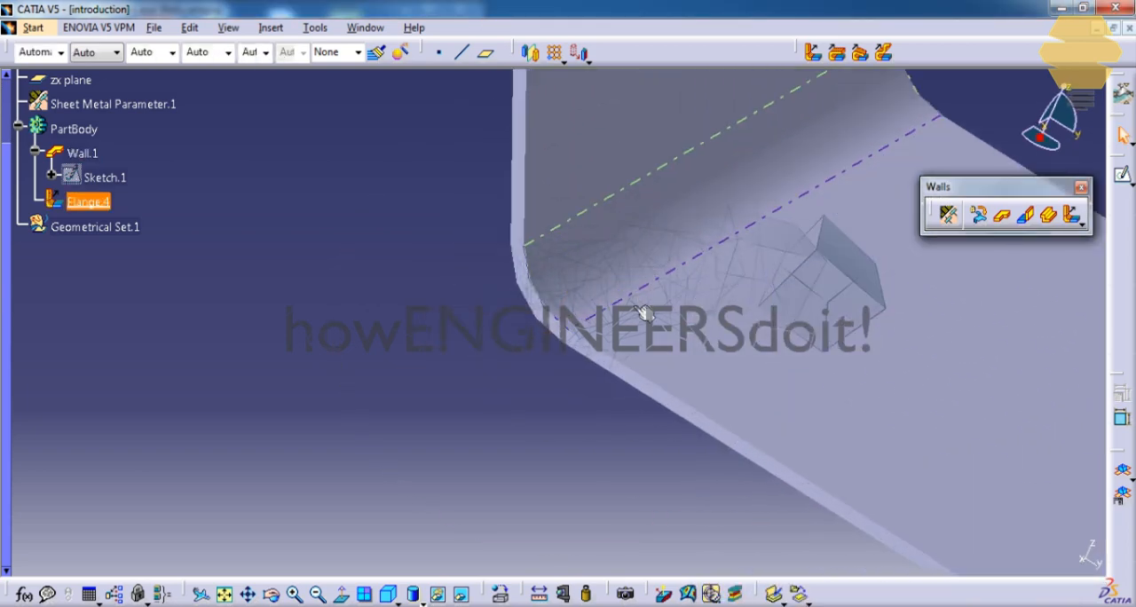
Step: Create offset planes: Plane.2 at -18 mm from Flange.4's face, Plane.3 at 26 mm from Plane.2
left_click(82, 153)
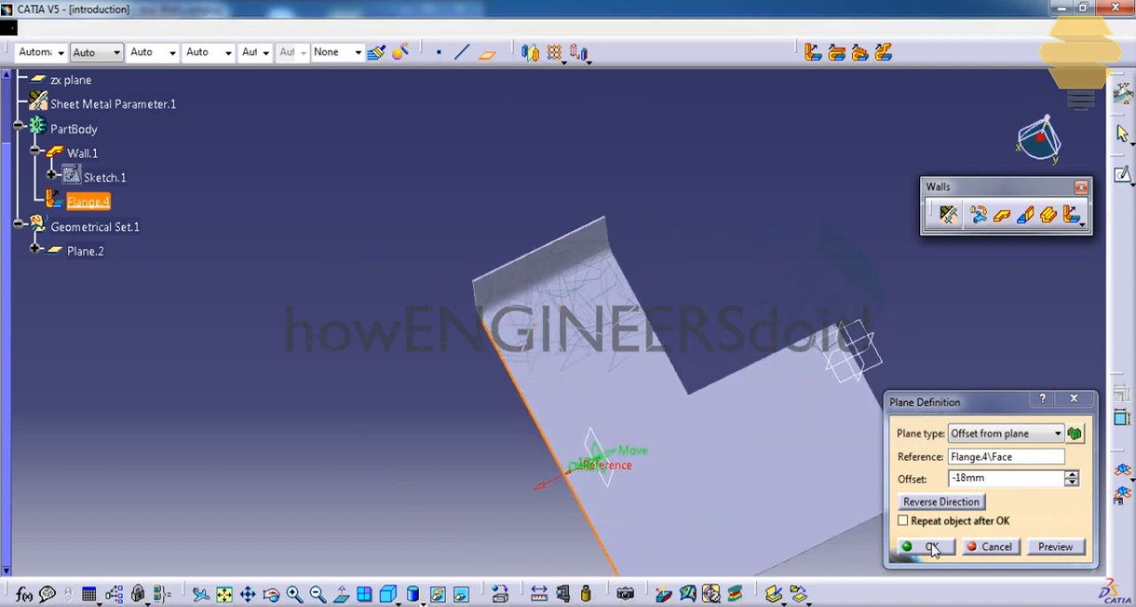
left_click(928, 546)
type("26")
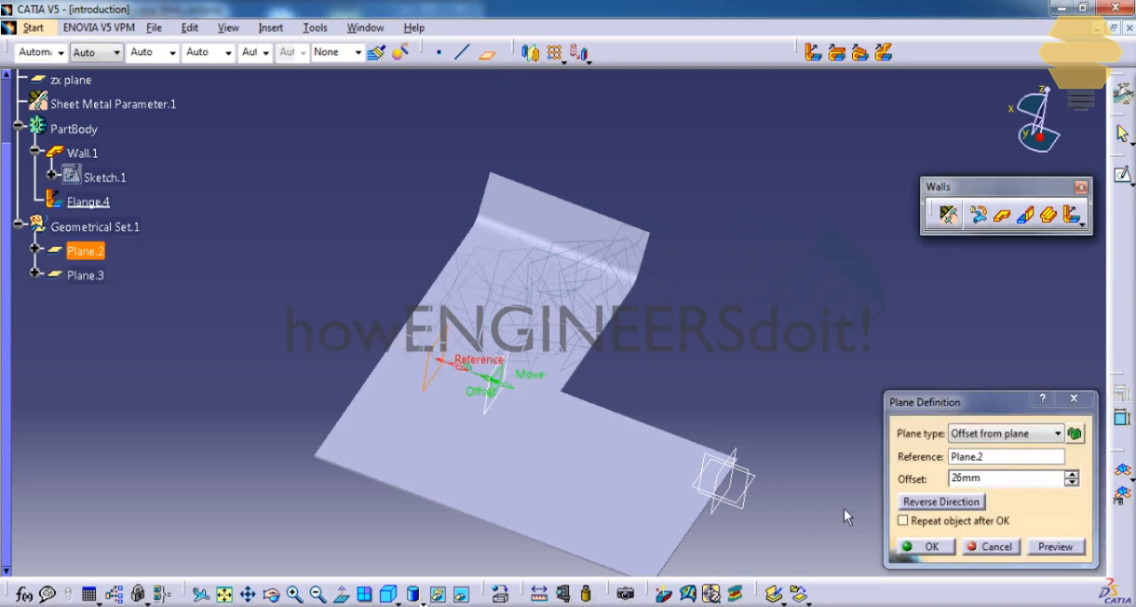
left_click(931, 546)
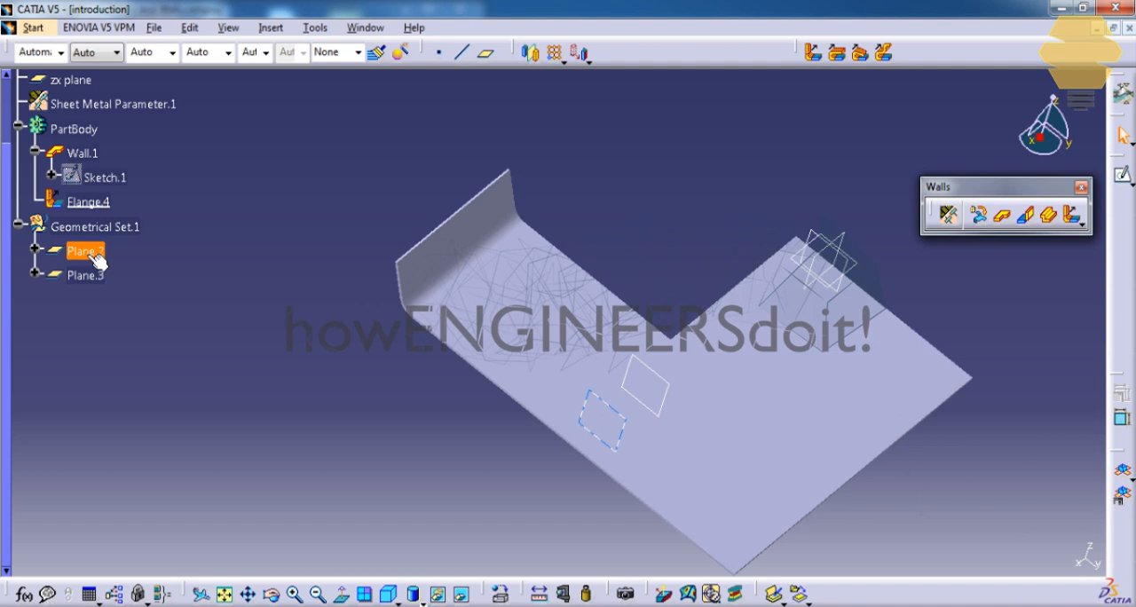
Step: Isolate Plane.2 and Plane.3 from their references, then reopen the flange definition
right_click(84, 250)
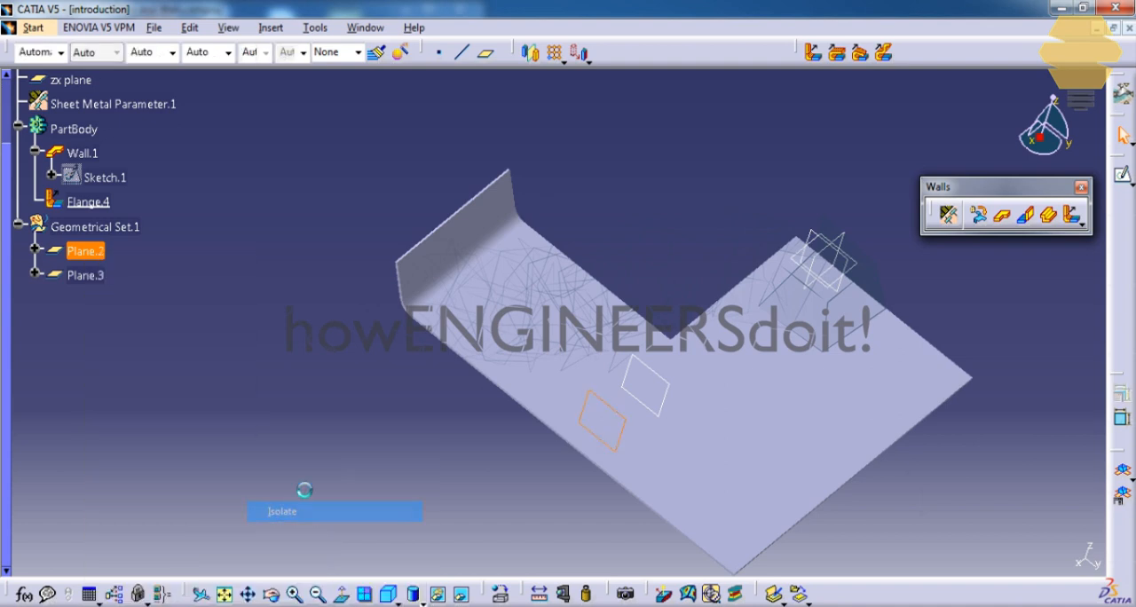
right_click(86, 275)
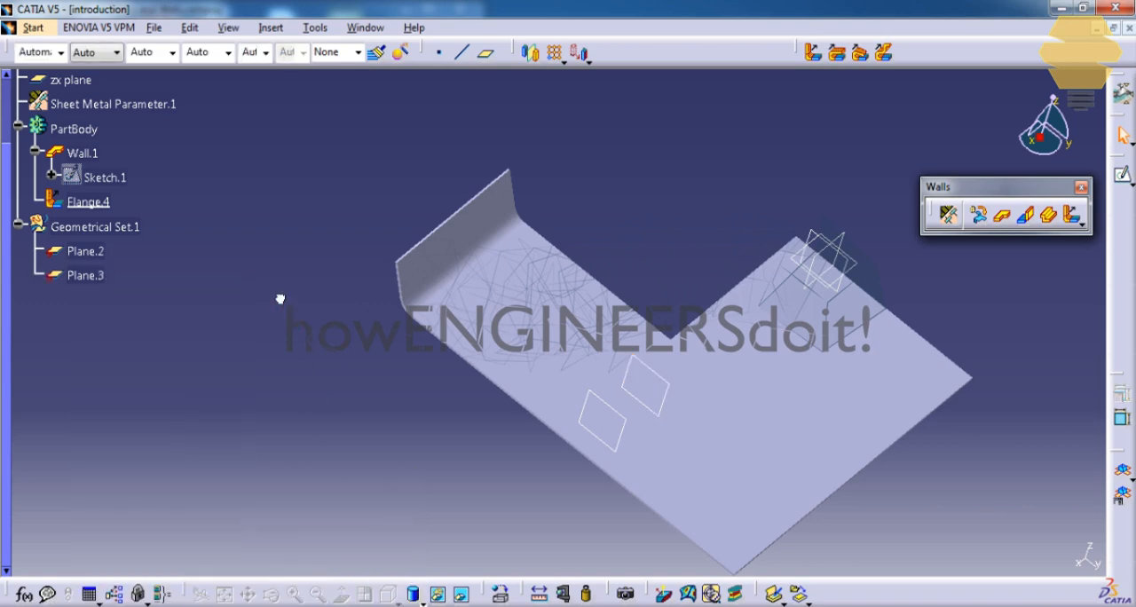
left_click(88, 202)
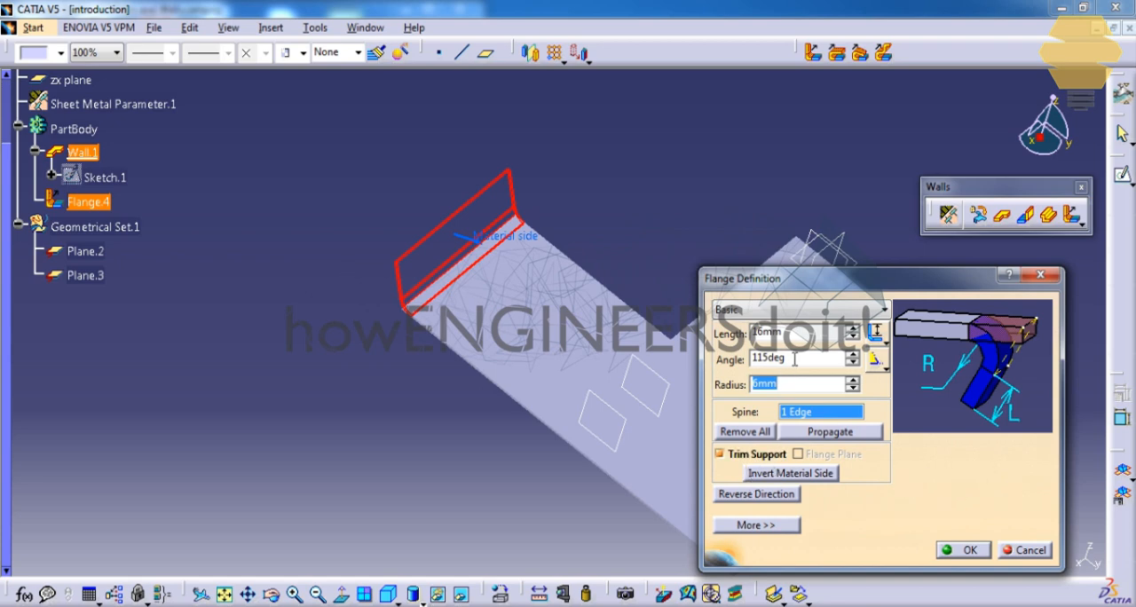
Step: Relimit Flange.4 with Plane.3 as its second limit, confirm, and clear the selection
left_click(797, 309)
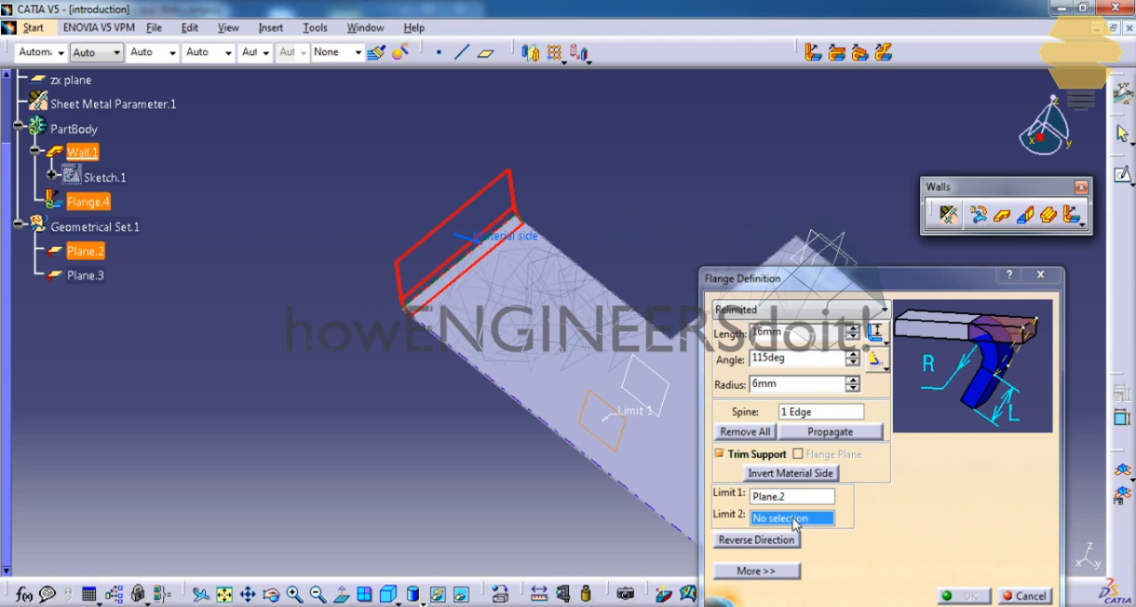
left_click(85, 276)
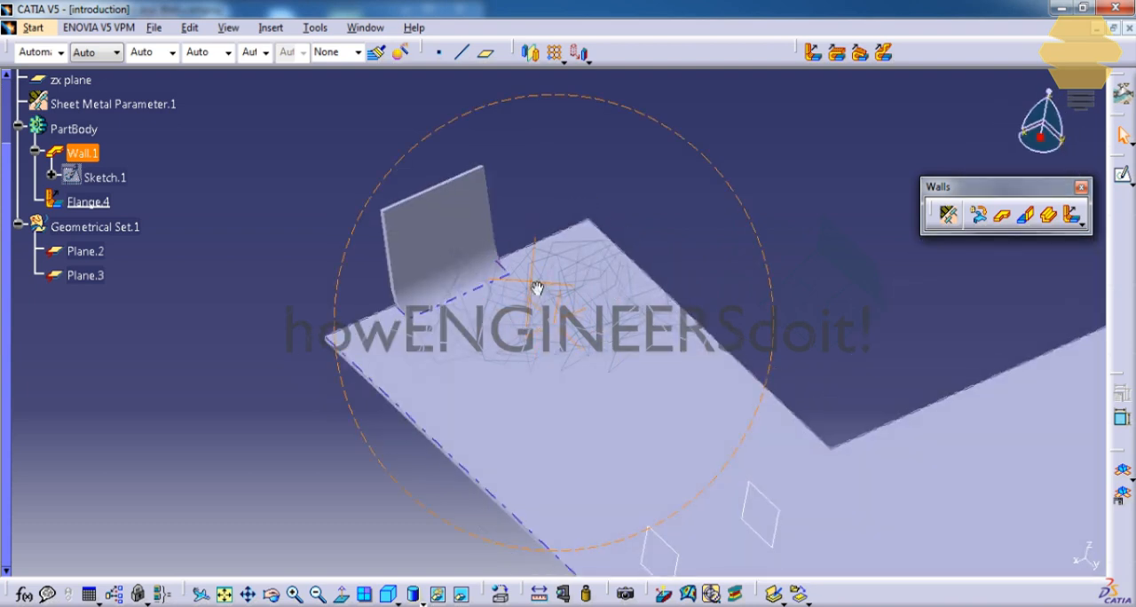
left_click(85, 251)
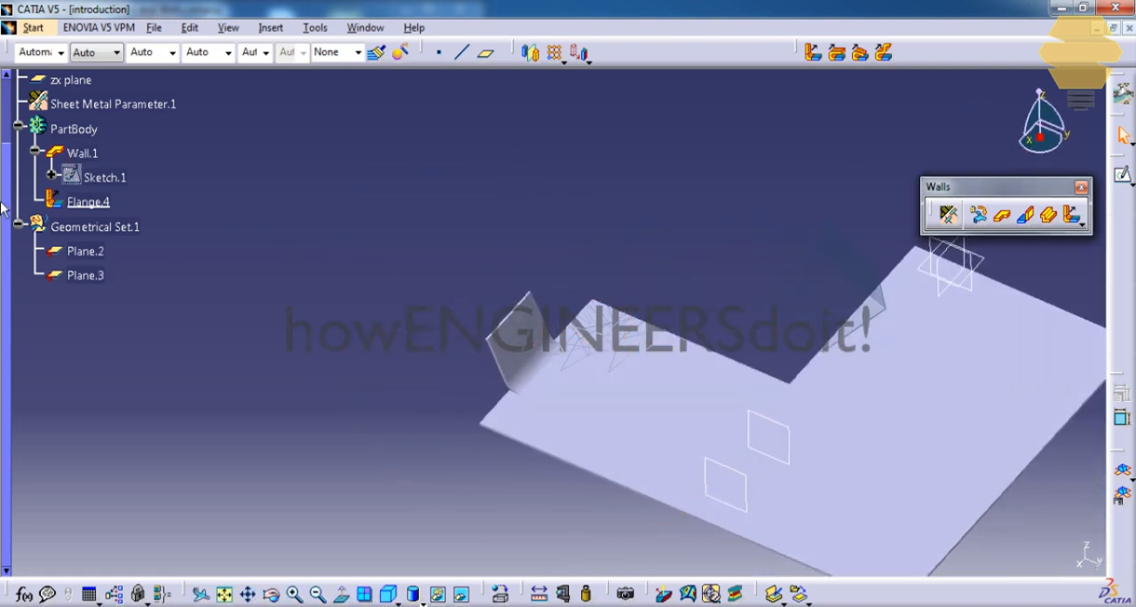
Step: Delete Flange.4 from the specification tree
right_click(88, 201)
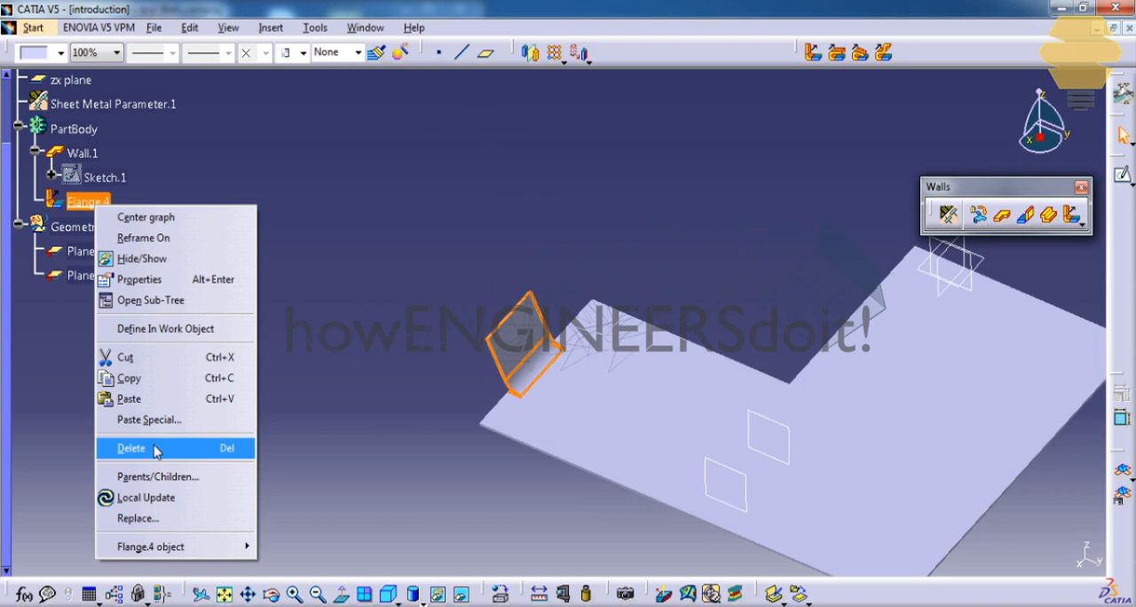
left_click(131, 448)
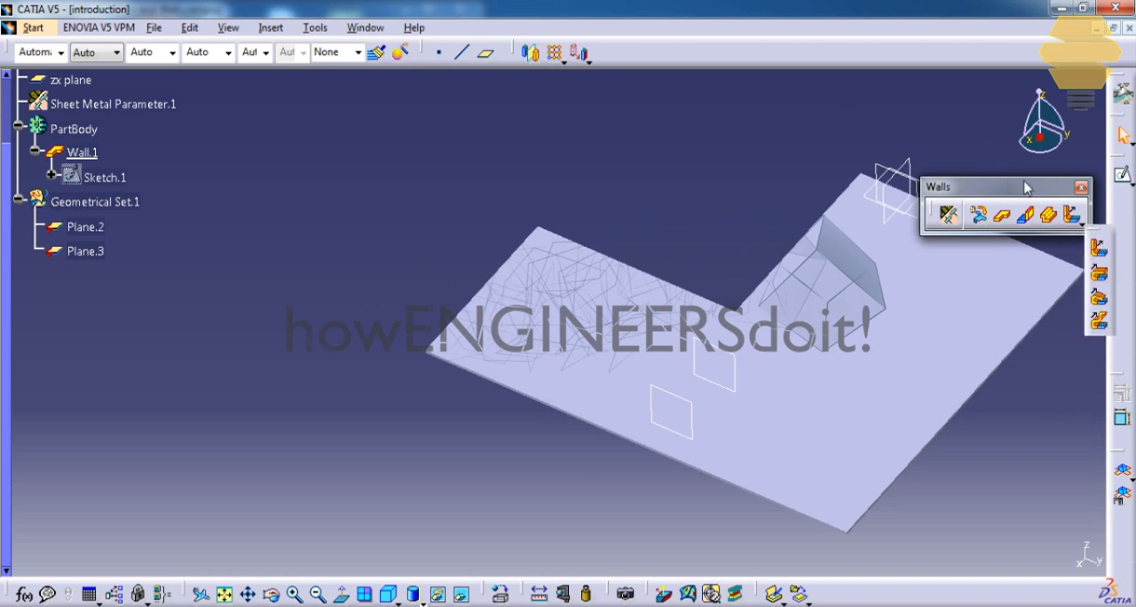
mouse_move(704, 61)
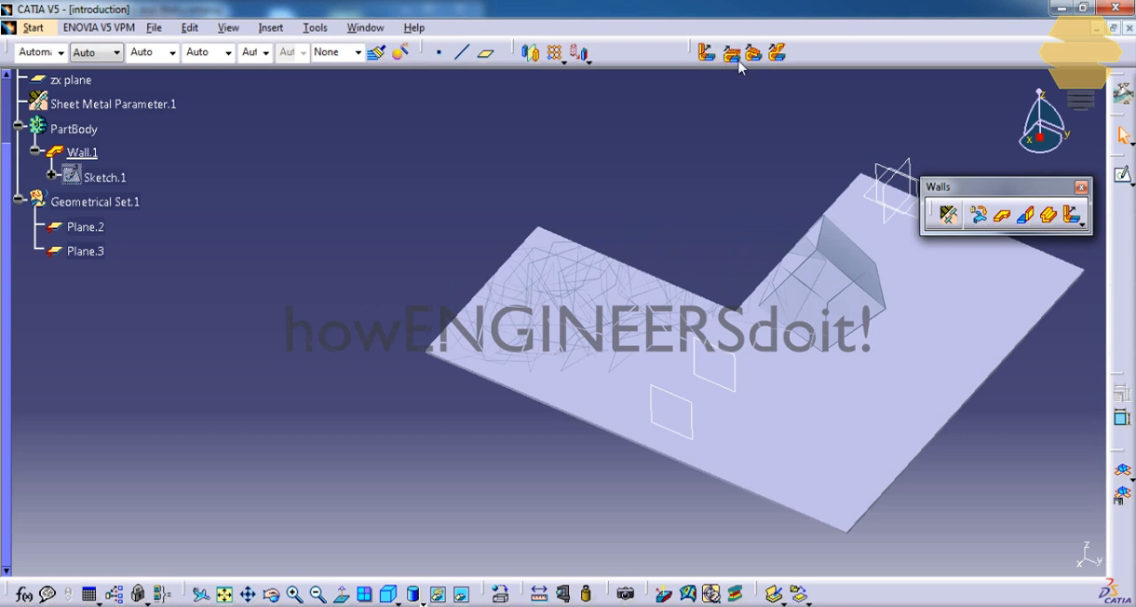
left_click(1069, 215)
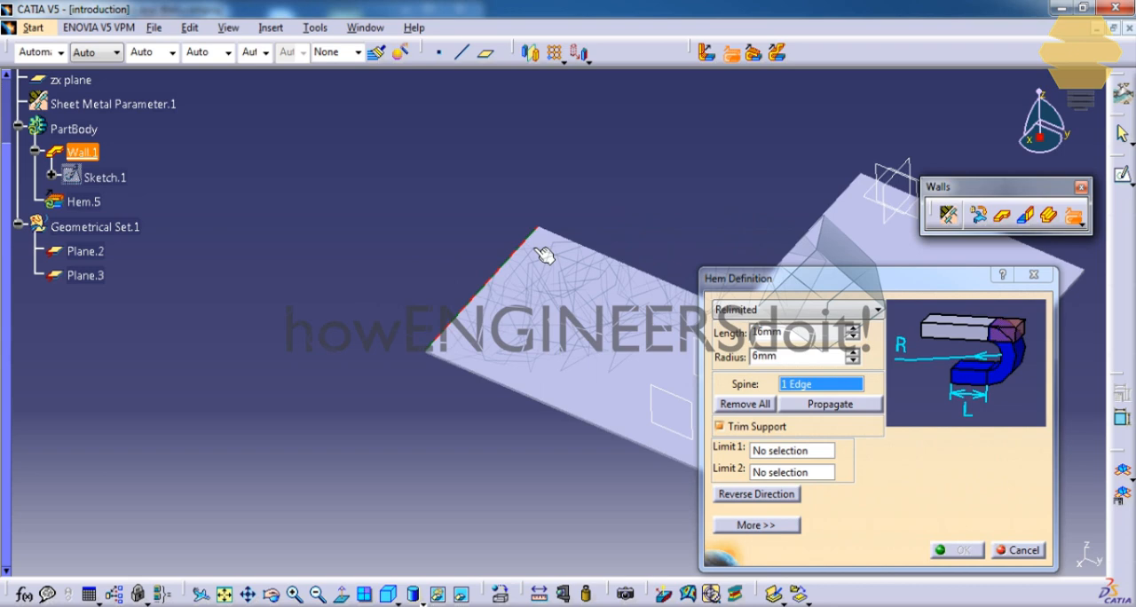
left_click(793, 308)
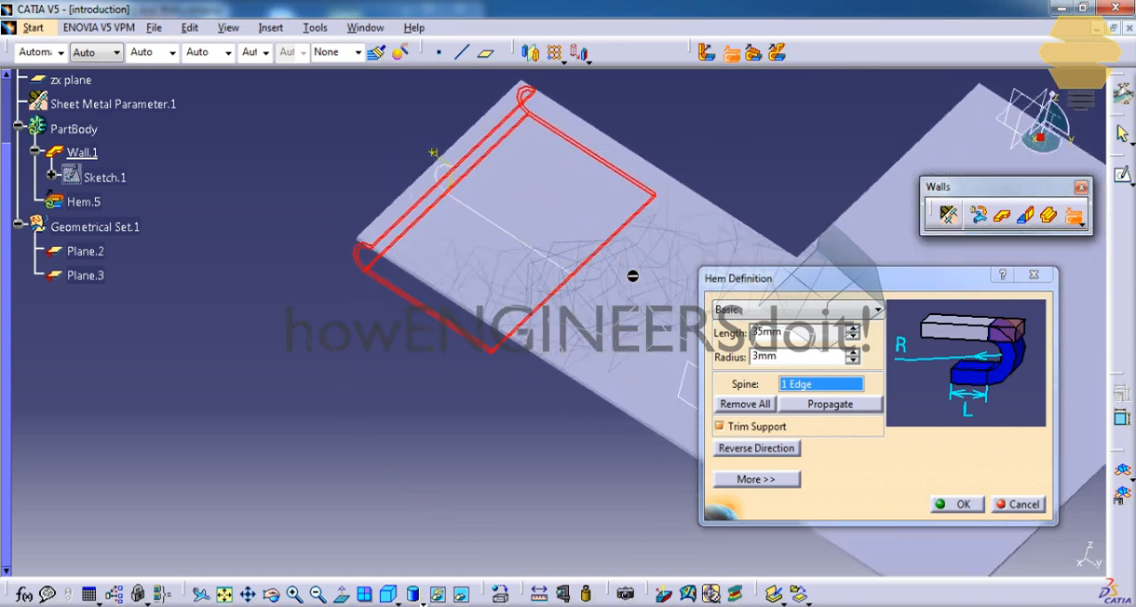
left_click(719, 426)
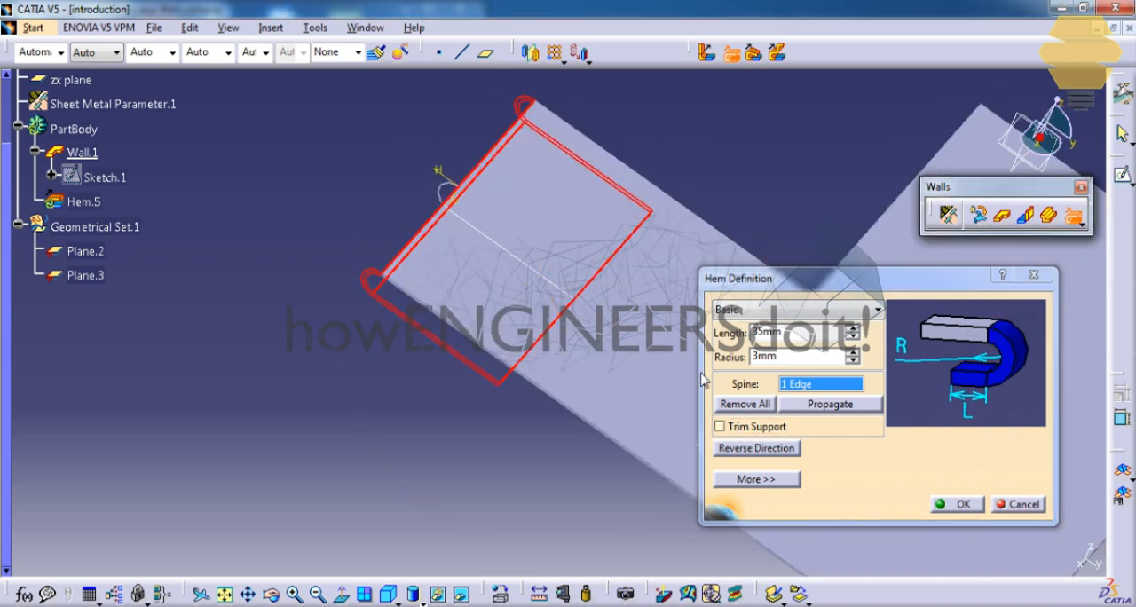
left_click(719, 426)
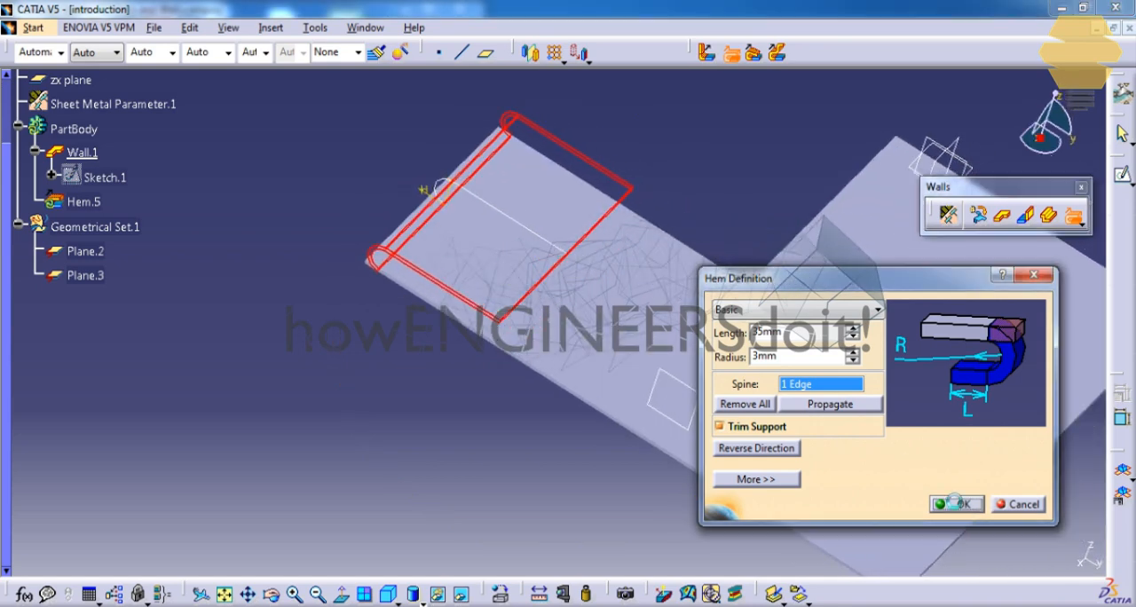
left_click(956, 503)
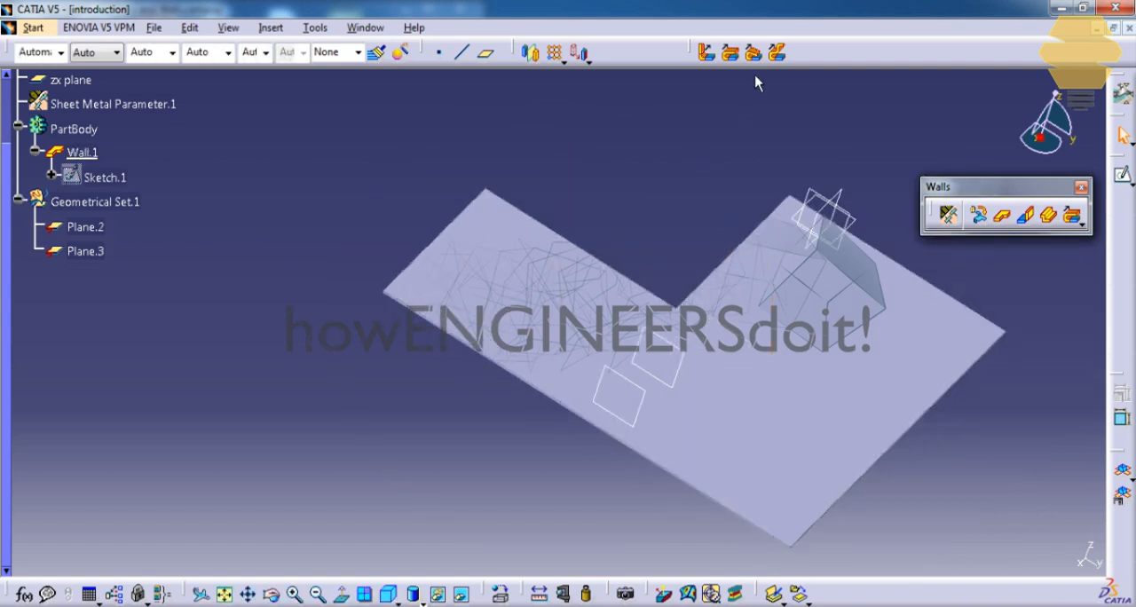
mouse_move(756, 53)
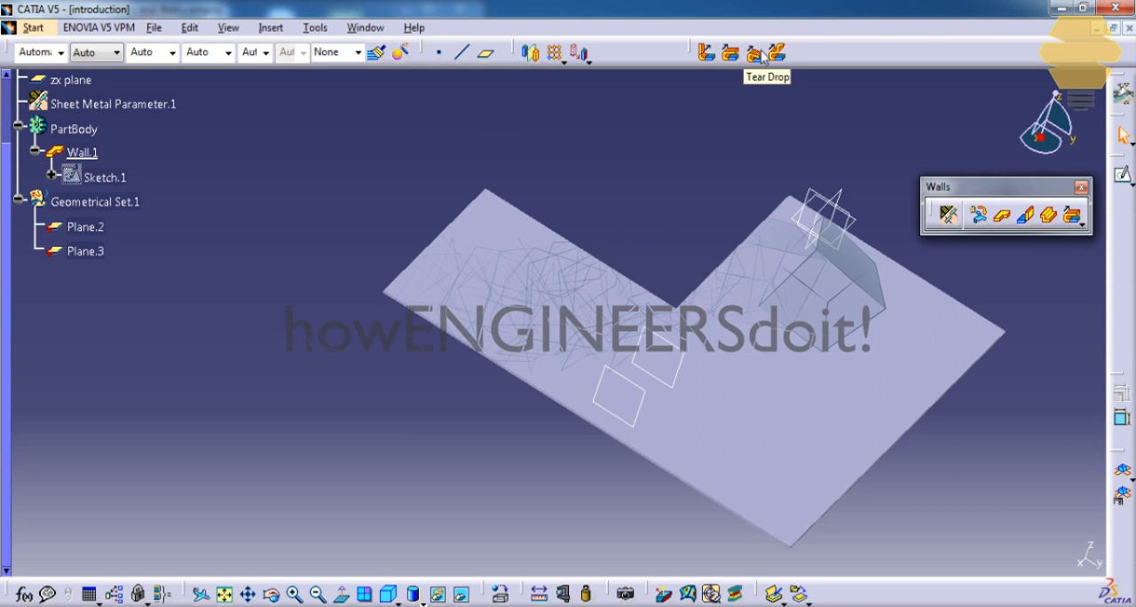
Step: Add a tear drop on the wall edge with 25 mm length and 7 mm radius, adjusting Trim Support
left_click(766, 51)
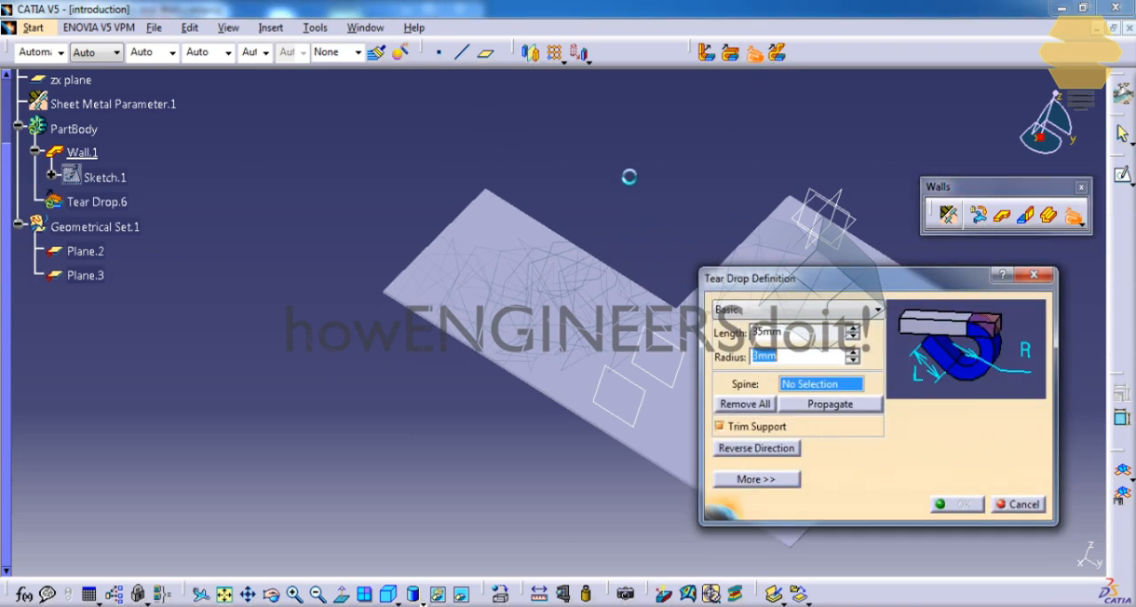
left_click(81, 152)
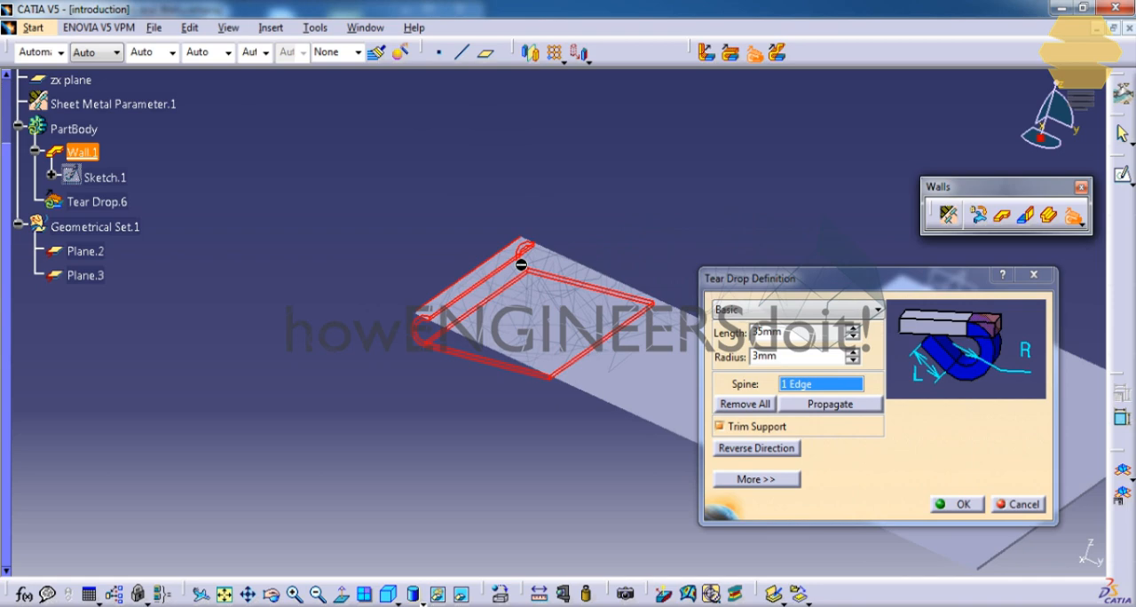
left_click_drag(519, 261, 515, 277)
type("7")
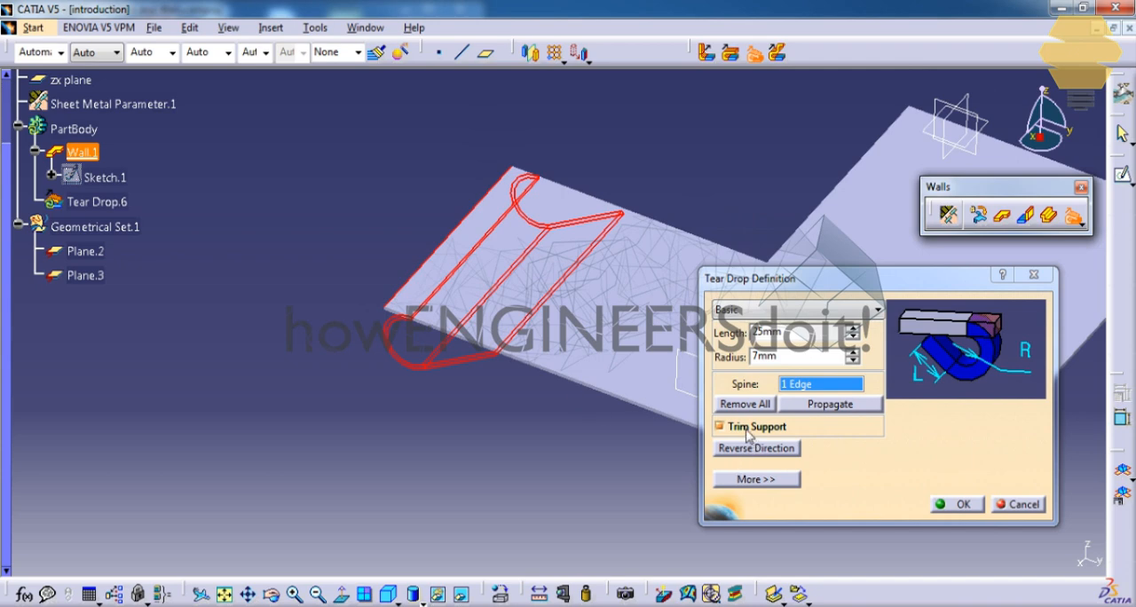
left_click(720, 426)
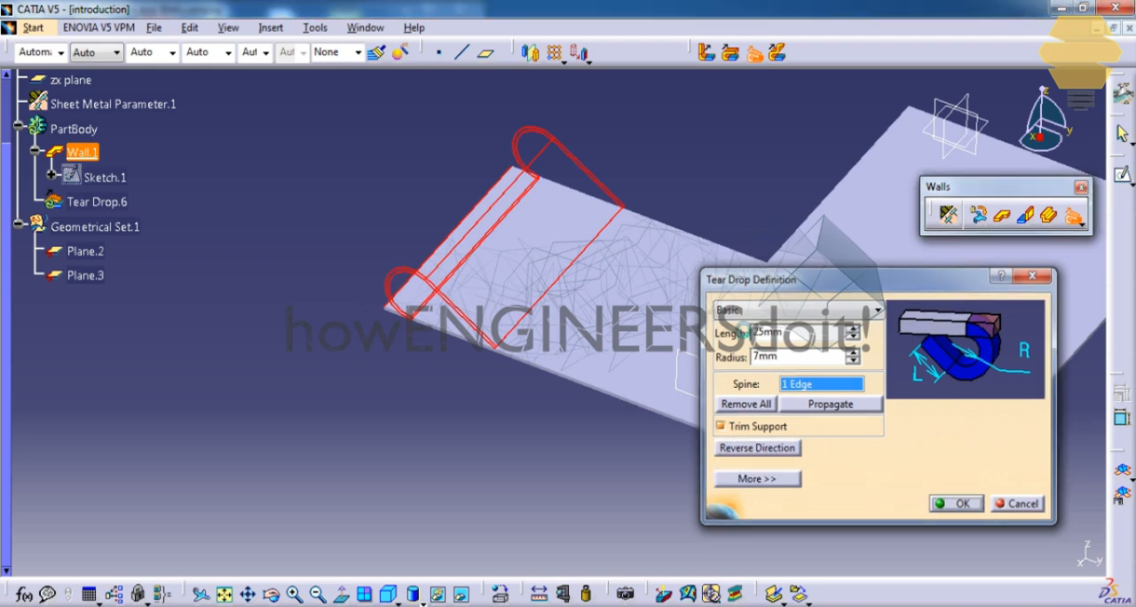
left_click(955, 503)
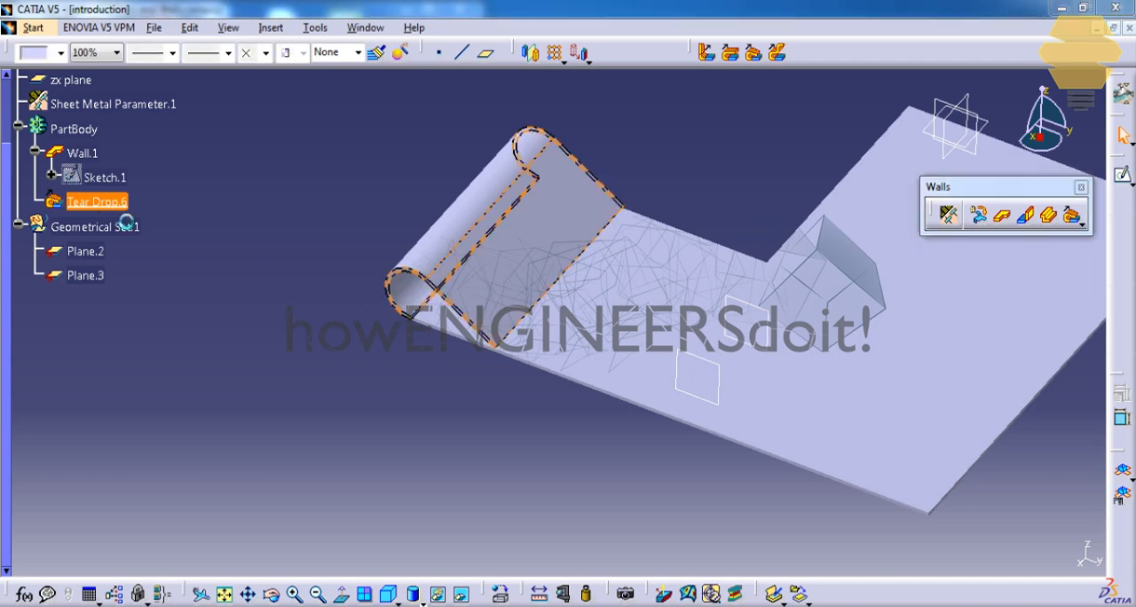
Step: Reopen Tear Drop.6 and try relimiting it with Plane.2 as the first limit
double_click(96, 201)
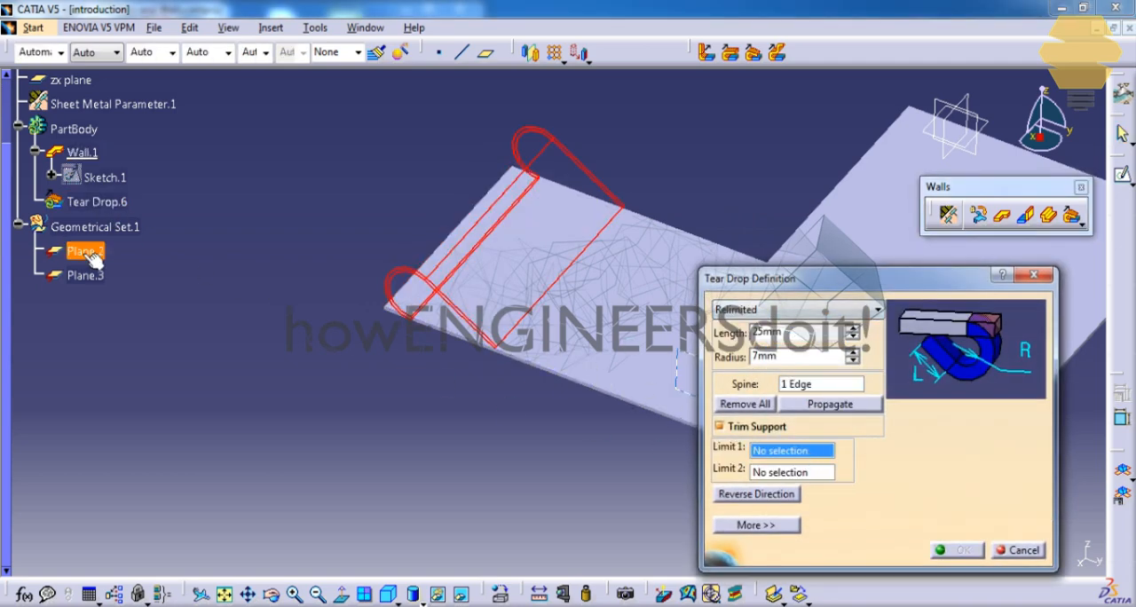
left_click(85, 251)
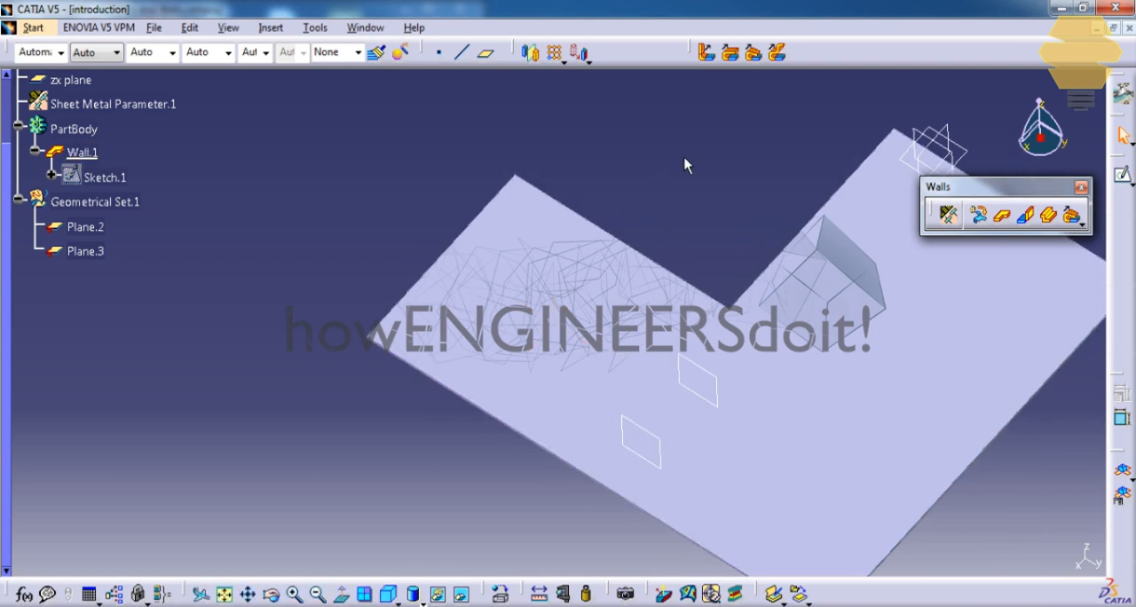
mouse_move(779, 53)
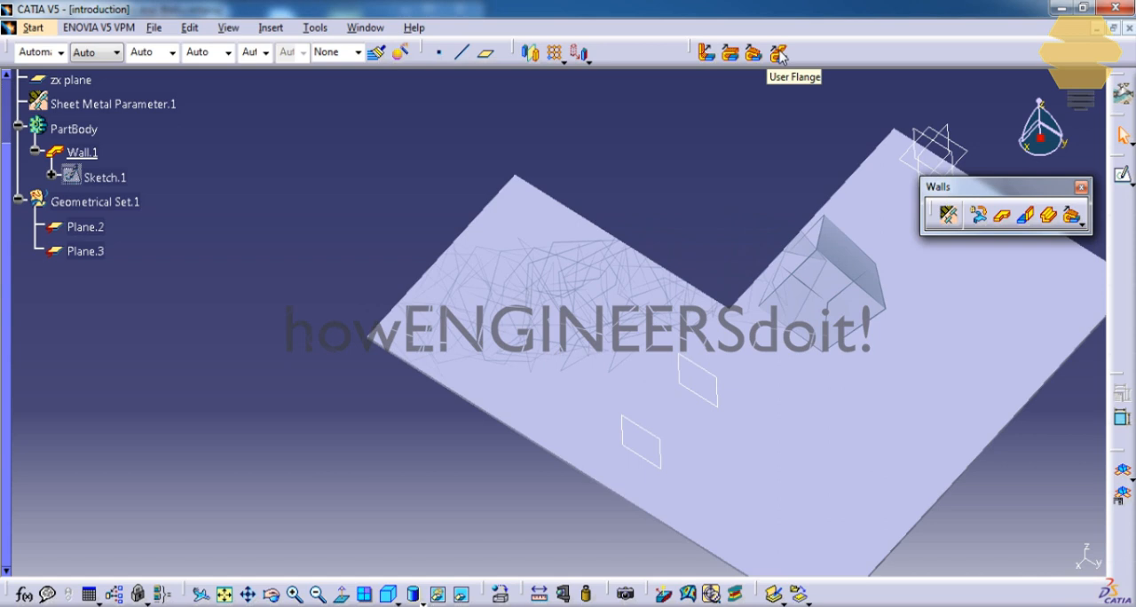
Step: Start a User Flange on the wall edge and open a new profile sketch
left_click(778, 52)
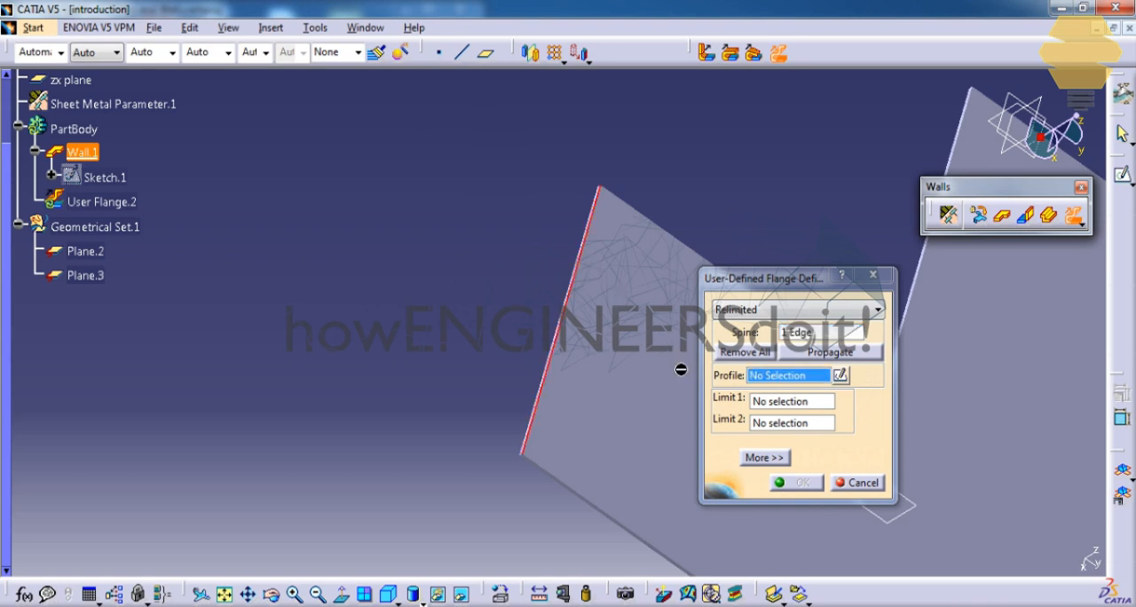
left_click(855, 482)
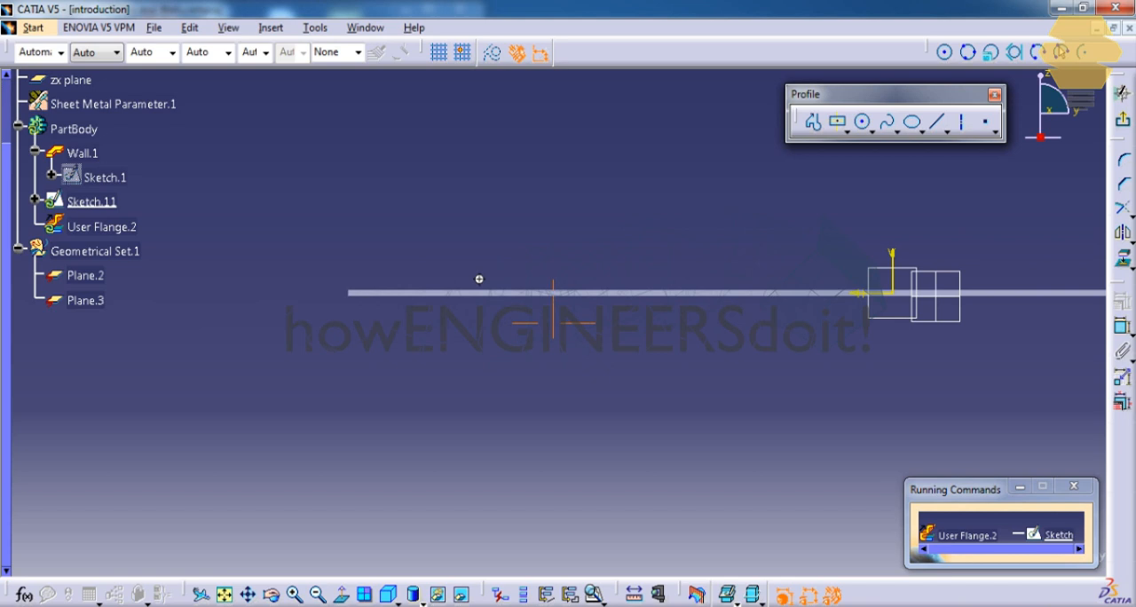
Step: Sketch a curved spline from the wall edge and make its endpoint coincident with that edge
left_click(82, 153)
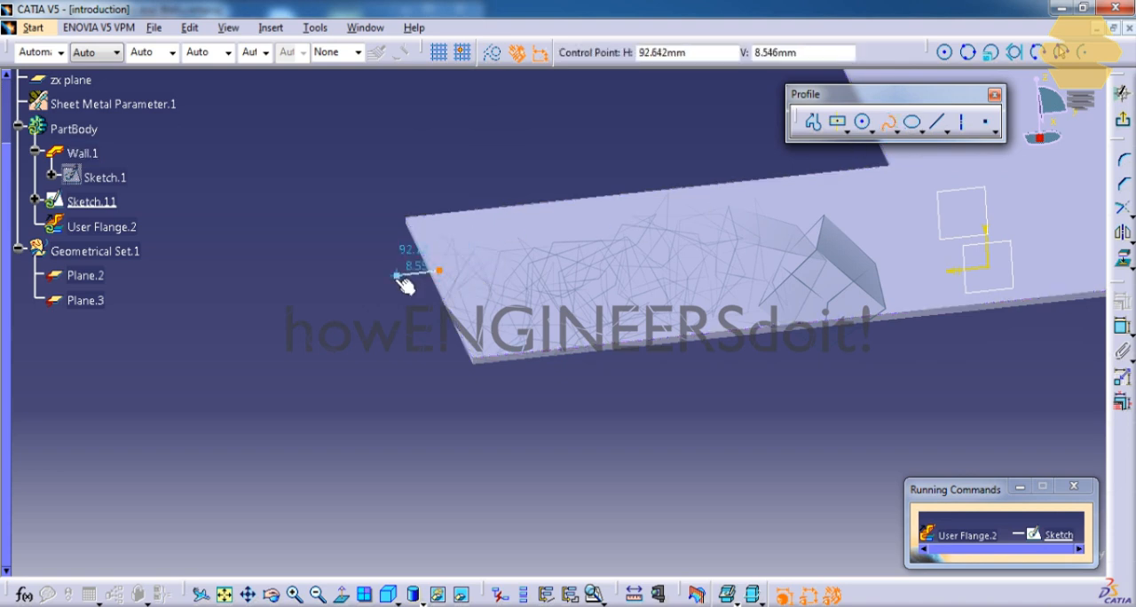
left_click_drag(408, 275, 125, 142)
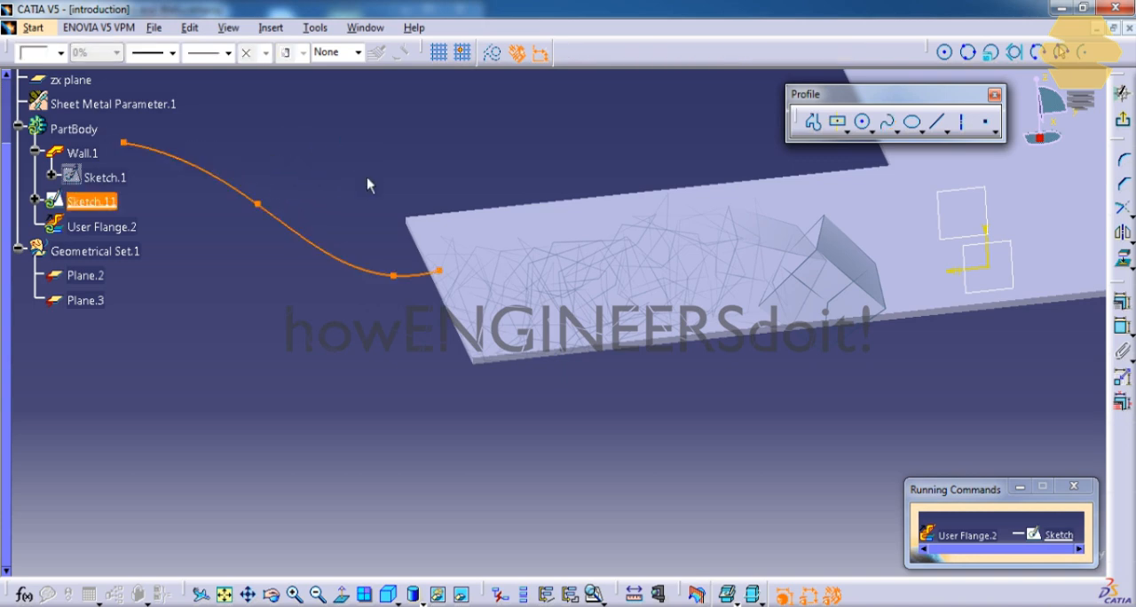
left_click(82, 152)
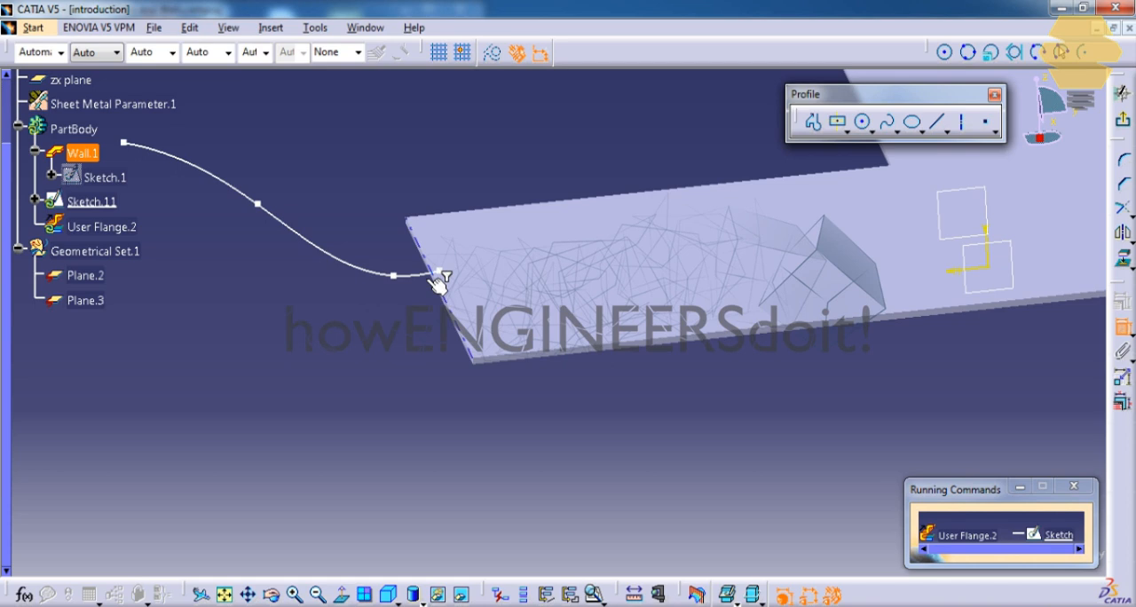
left_click(92, 202)
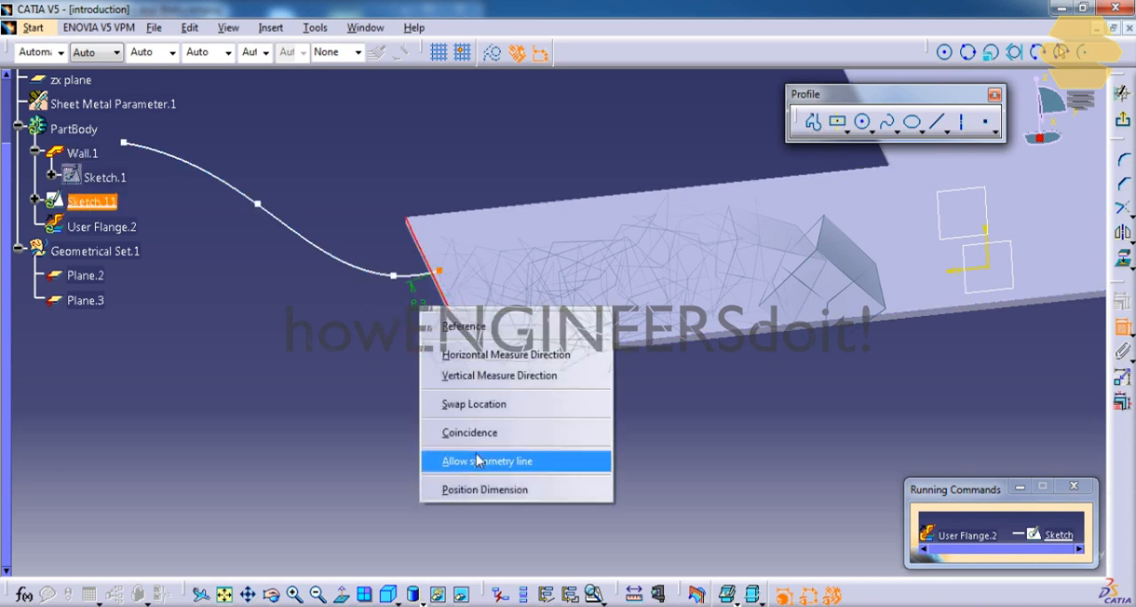
left_click(487, 461)
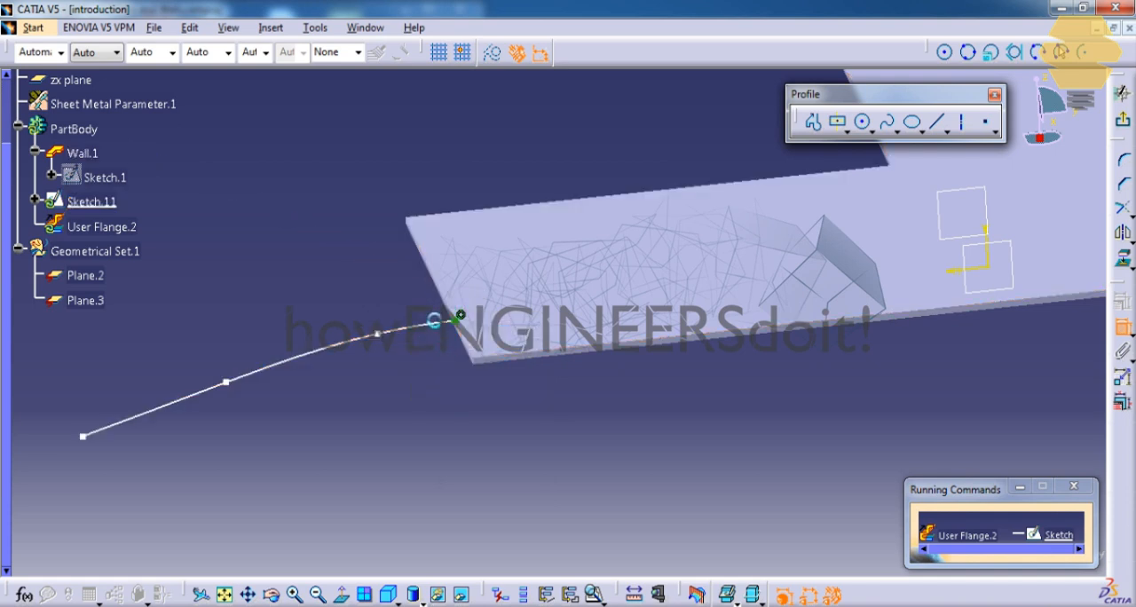
left_click(92, 201)
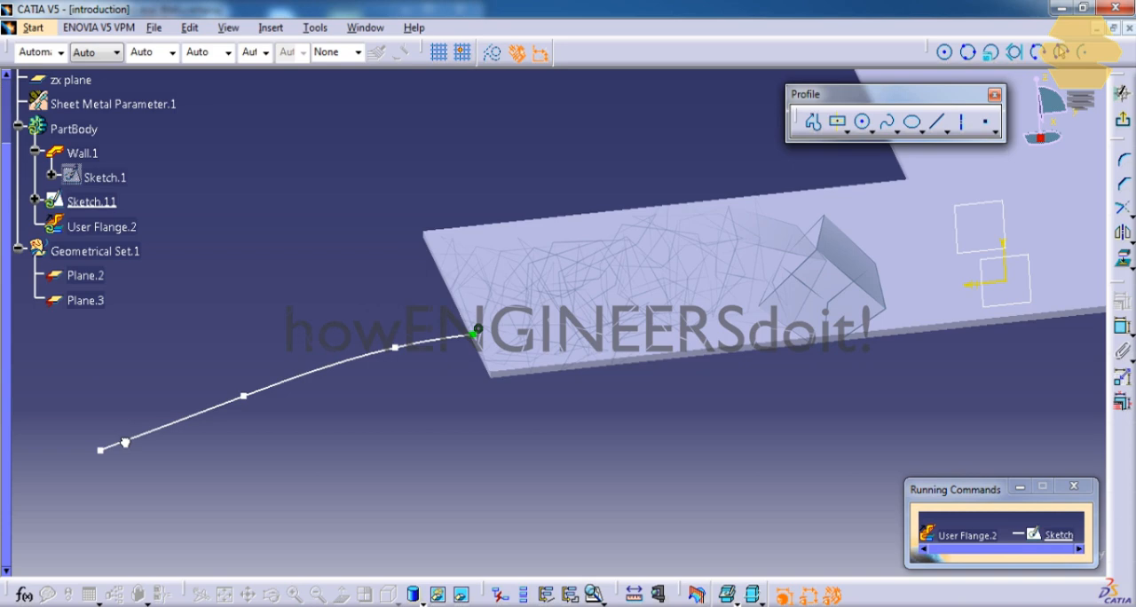
left_click(90, 200)
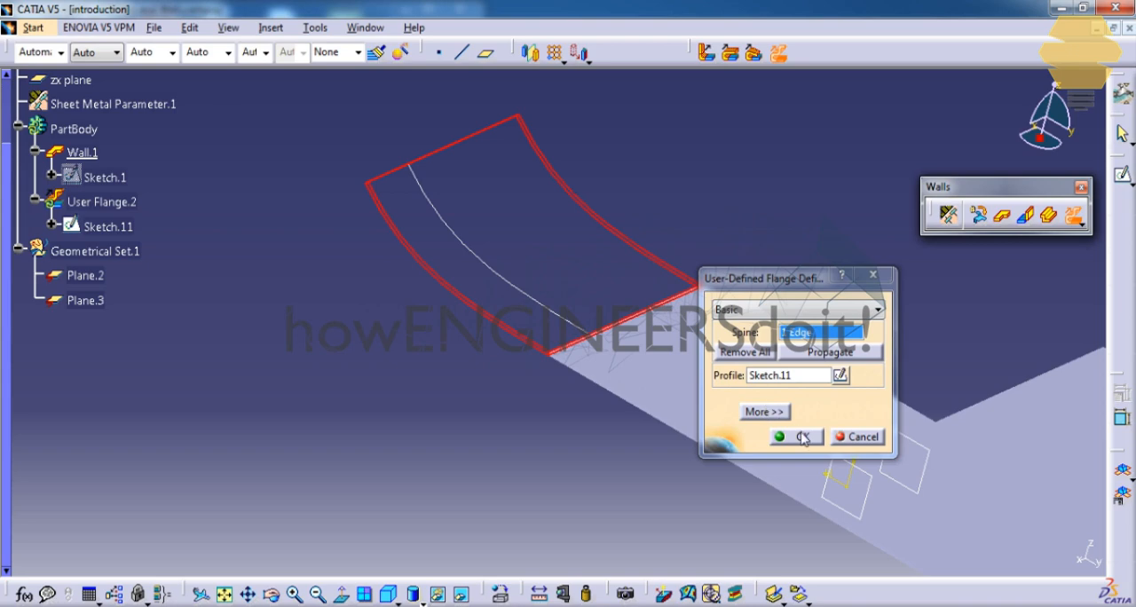
Step: Confirm the user-defined flange with Sketch.11 as profile and select User Flange.2
left_click(801, 437)
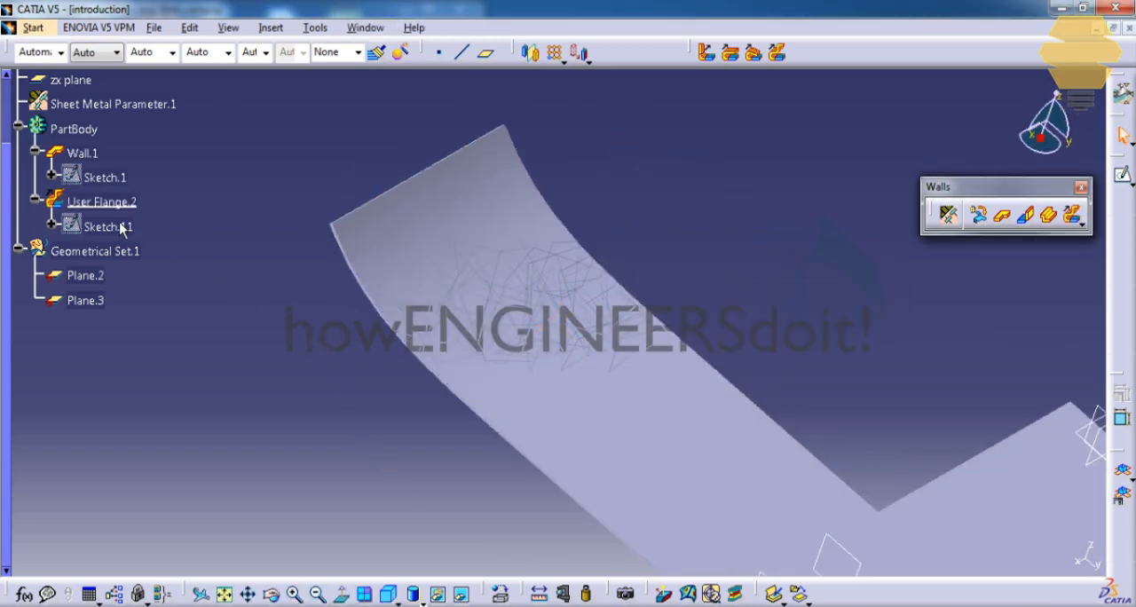
left_click(101, 201)
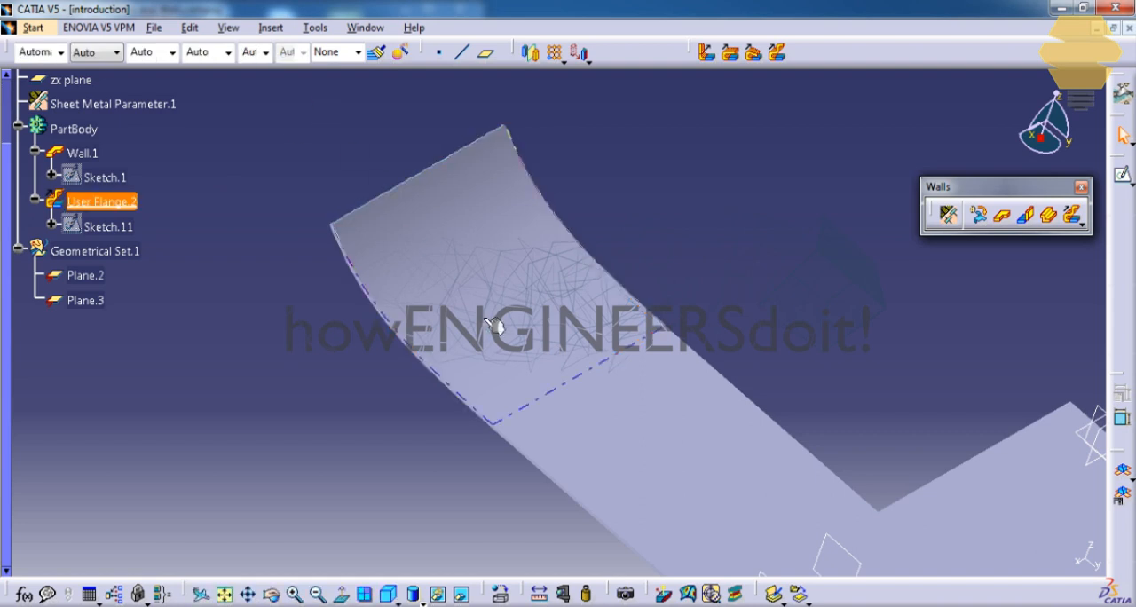